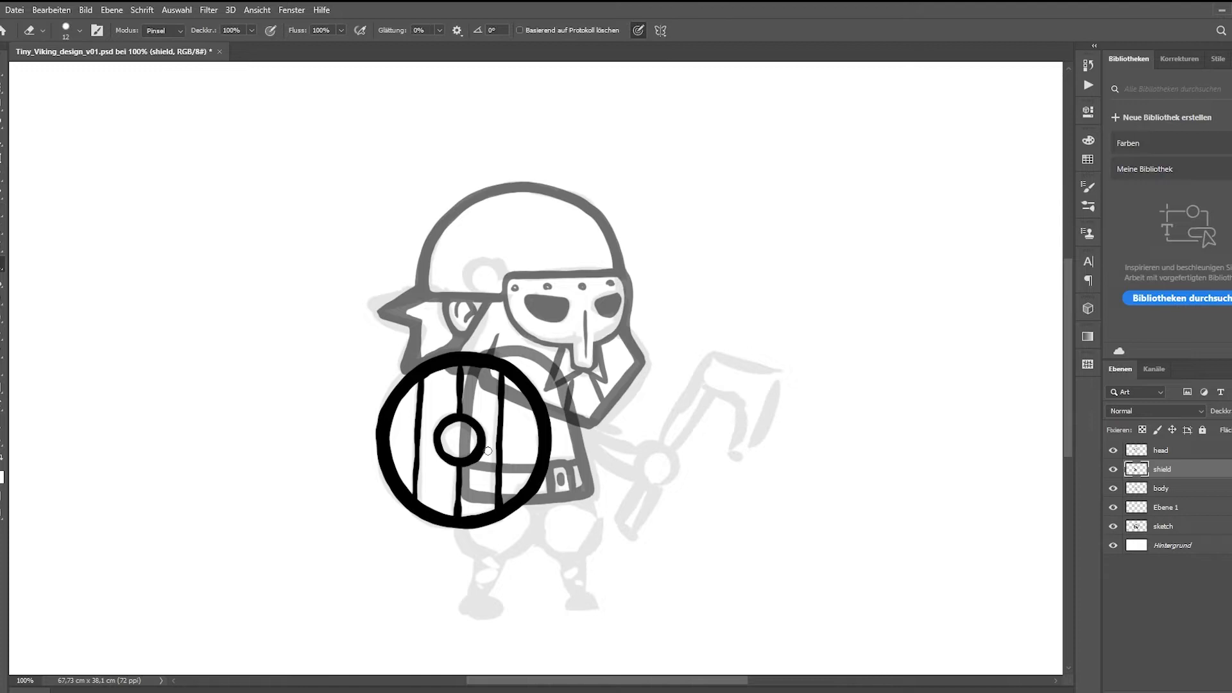
Step: Ink black outlines for the round shield, left foot, right leg and axe arm
left_click(1166, 506)
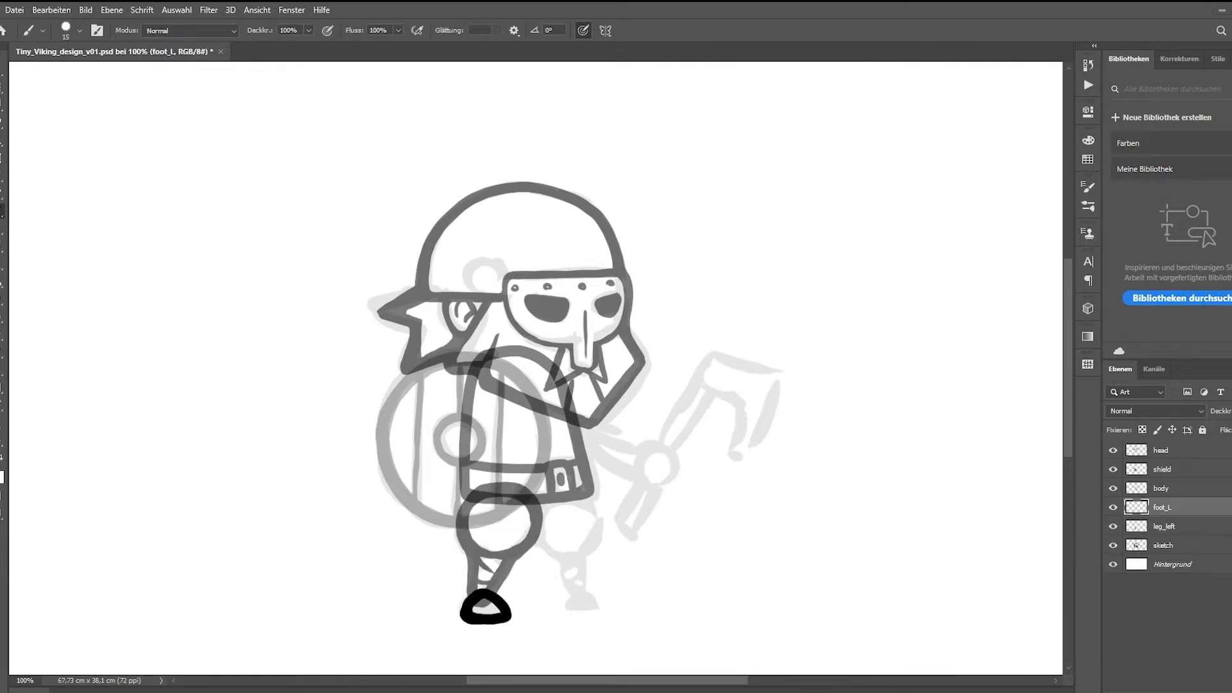
left_click(1165, 545)
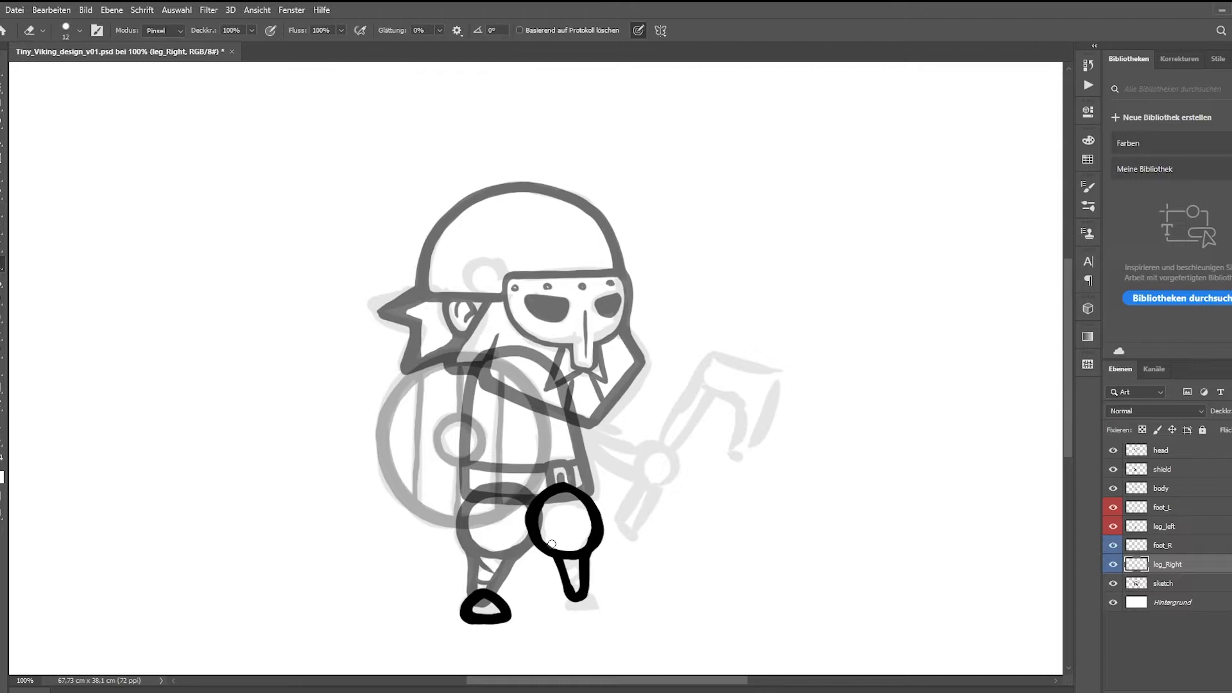
left_click(1163, 525)
type("arm")
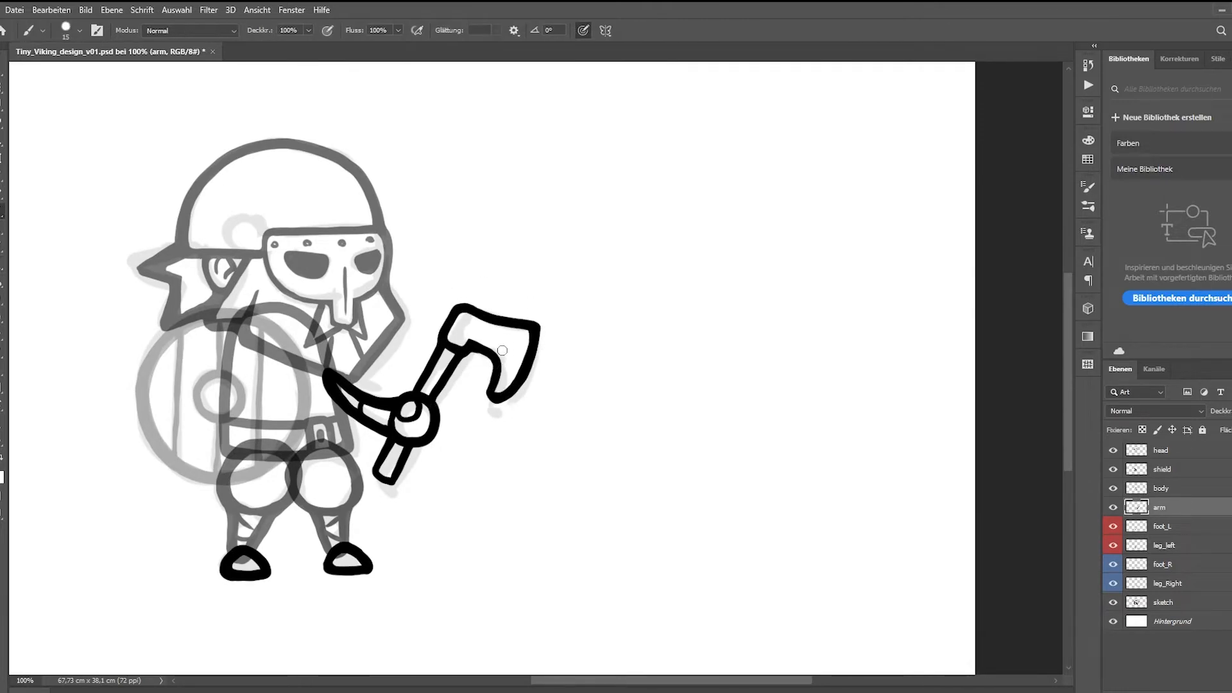
left_click(1112, 601)
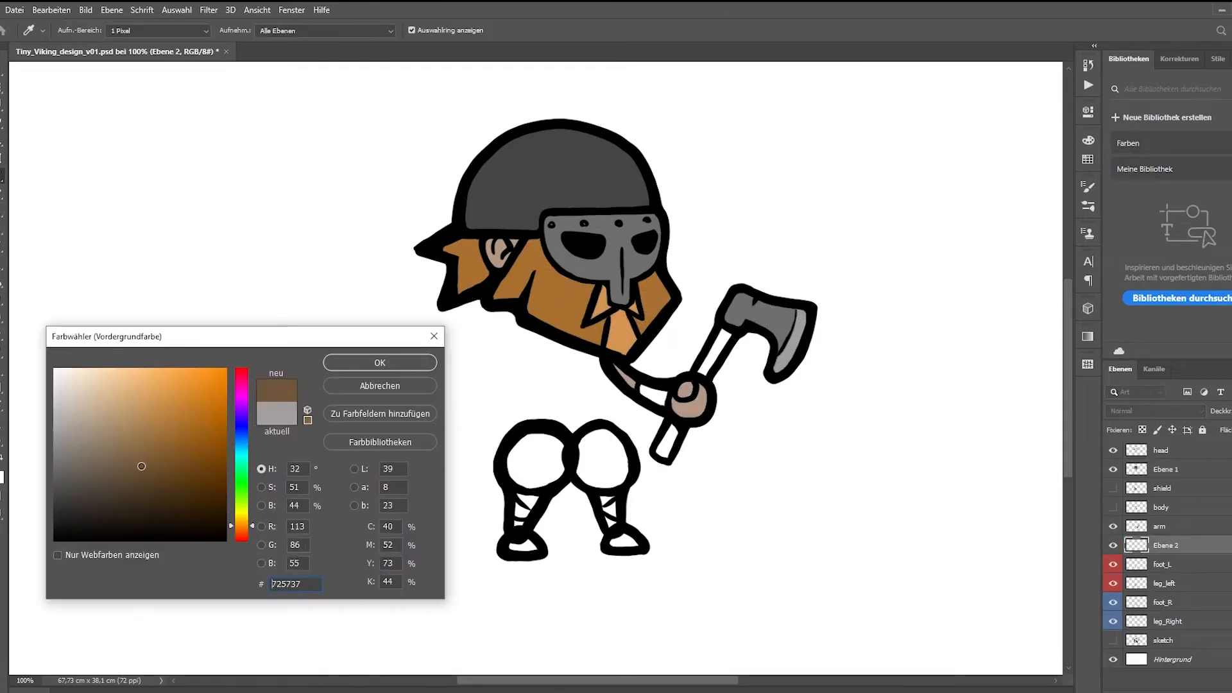
Step: Fill the shield with flat colours, confirming a dark brown in the Color Picker
left_click(380, 362)
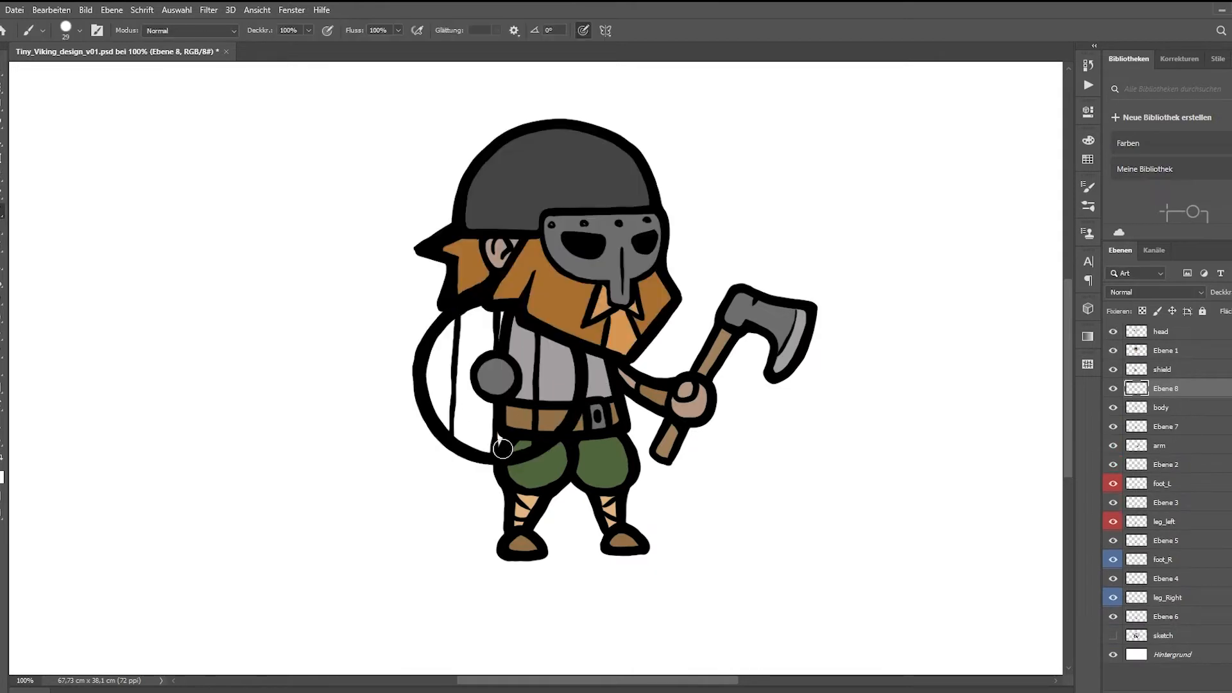
left_click(66, 26)
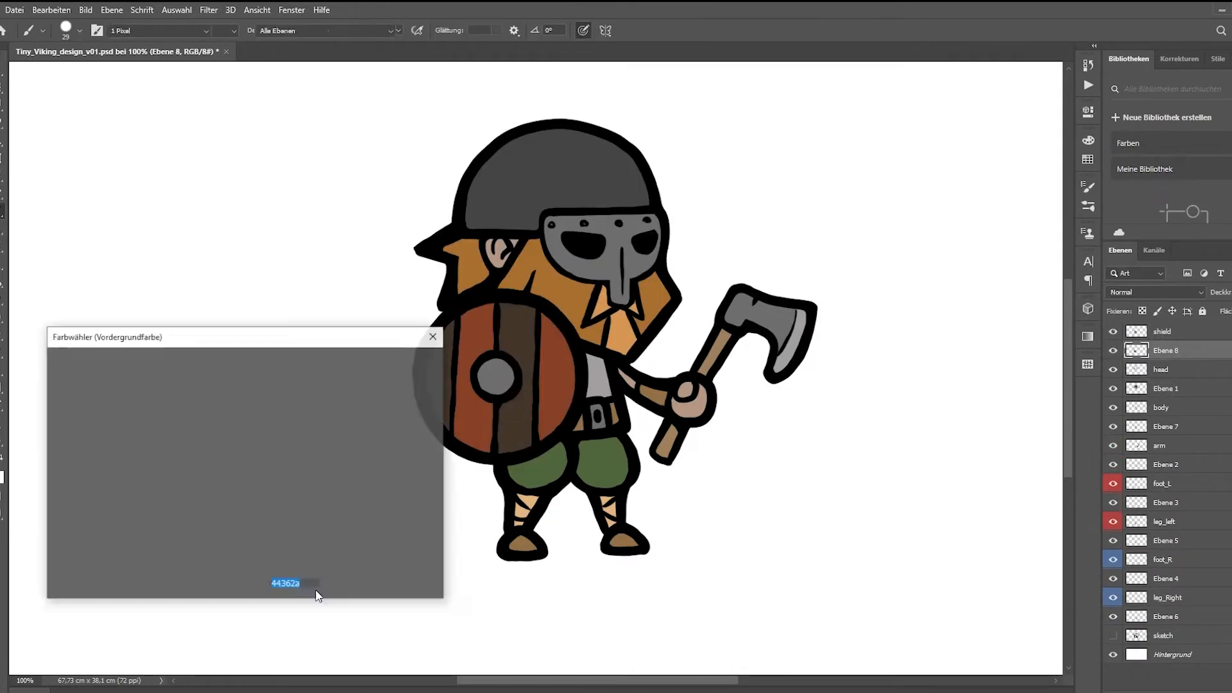
left_click(432, 336)
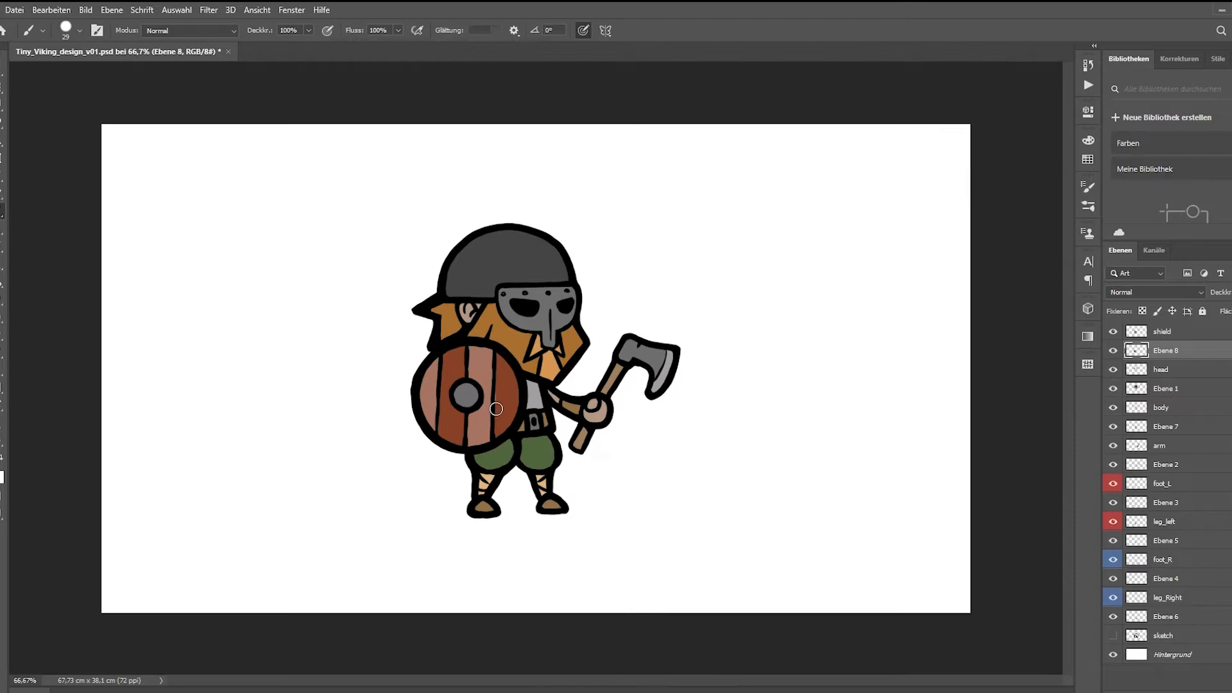
Step: Shade the arm's colour layer, briefly hiding the shield and picking a brown tone
left_click(1166, 426)
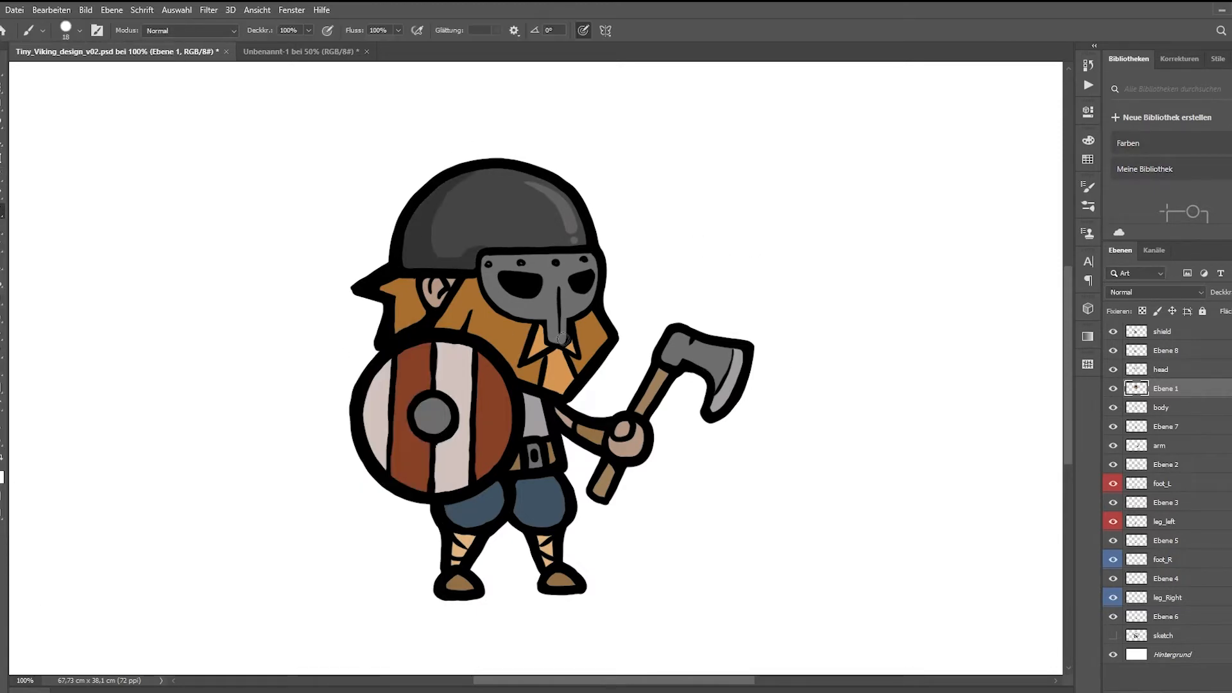
left_click(1166, 465)
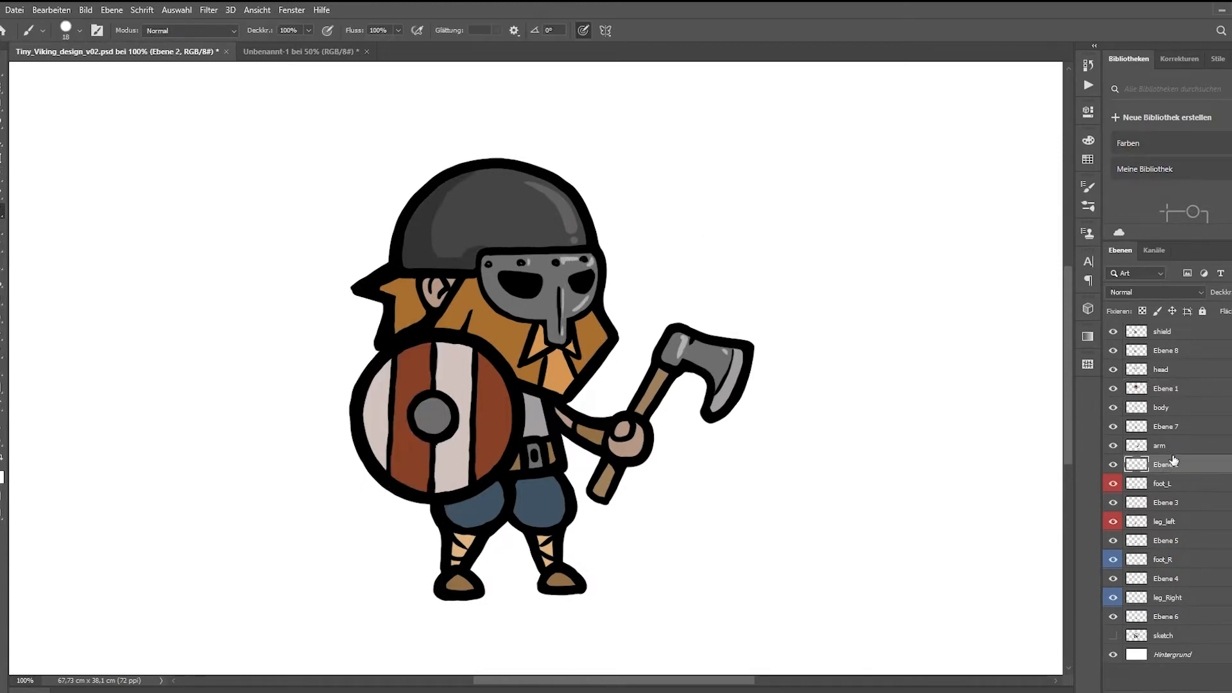
left_click(1166, 387)
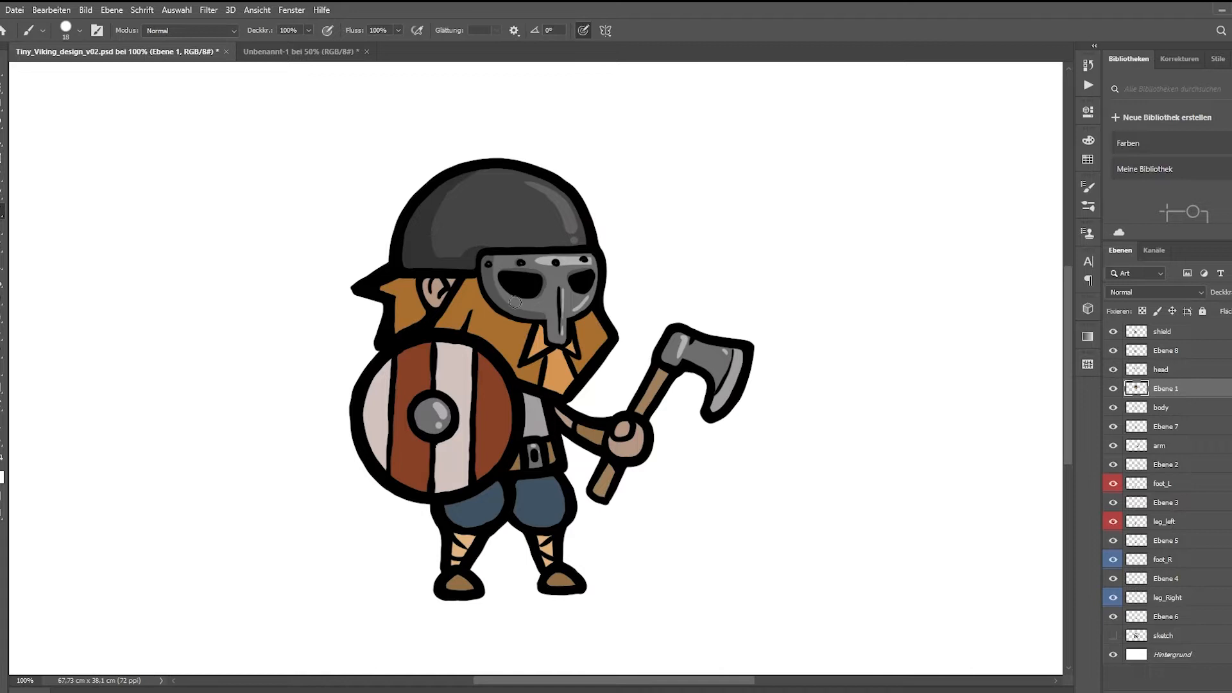
left_click(1113, 331)
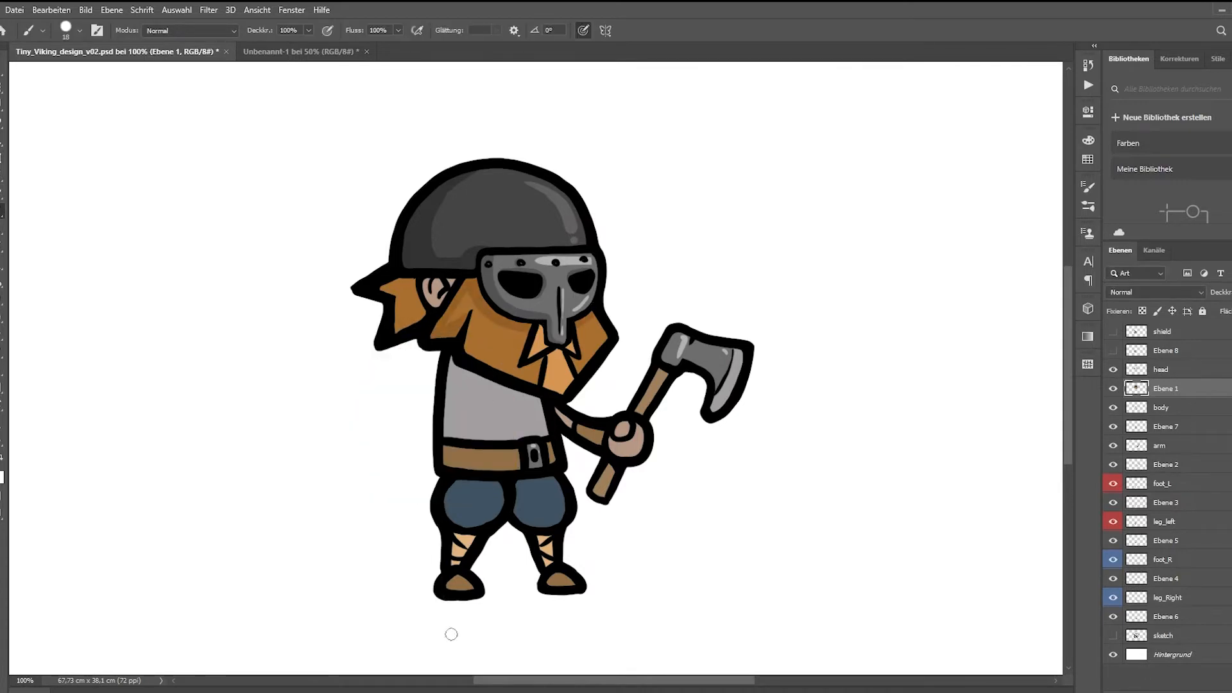
left_click(1112, 331)
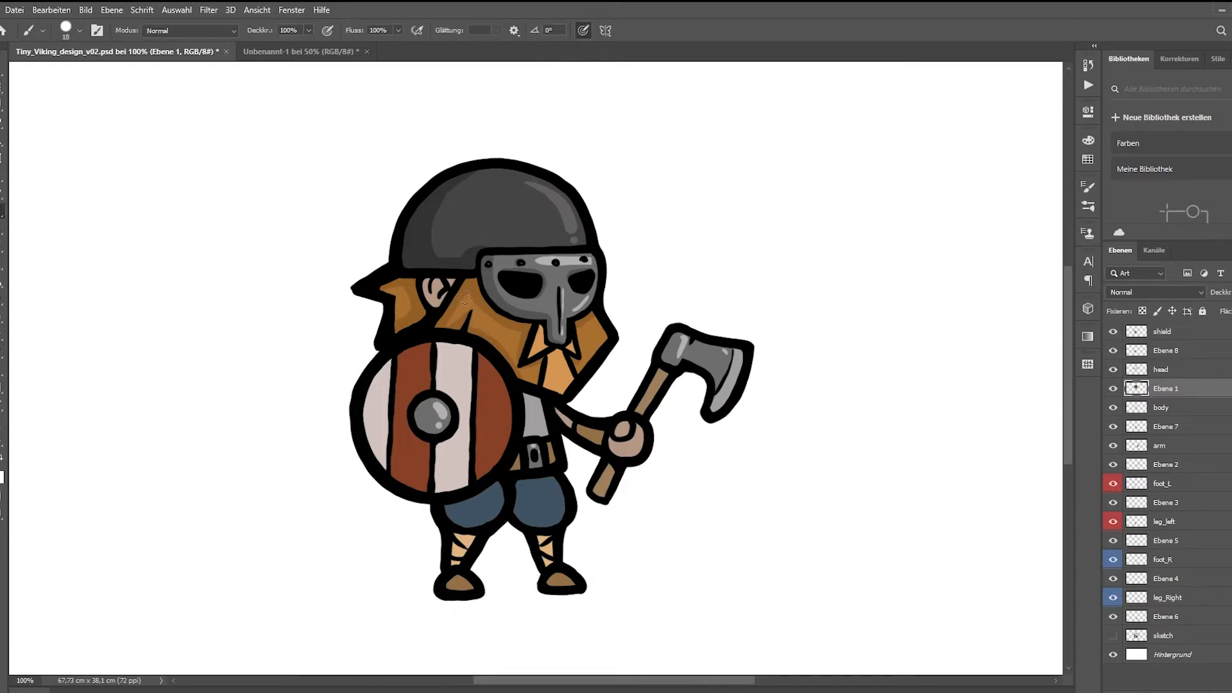
mouse_move(875, 316)
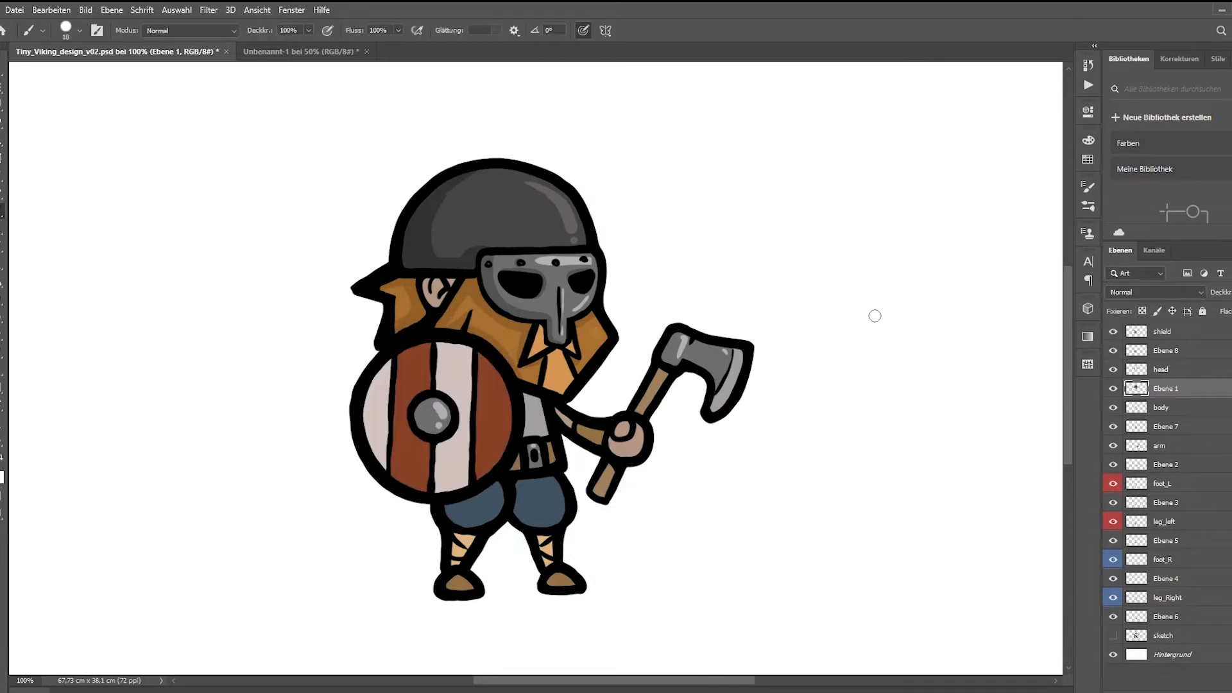
left_click(65, 25)
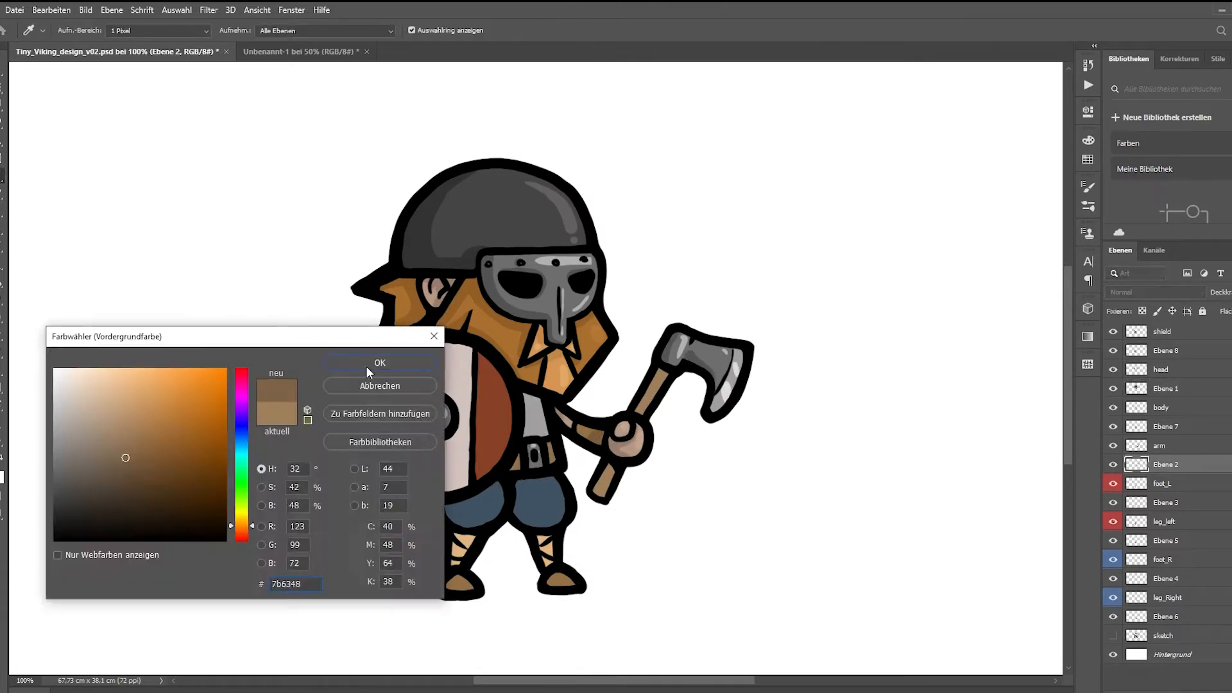
left_click(379, 362)
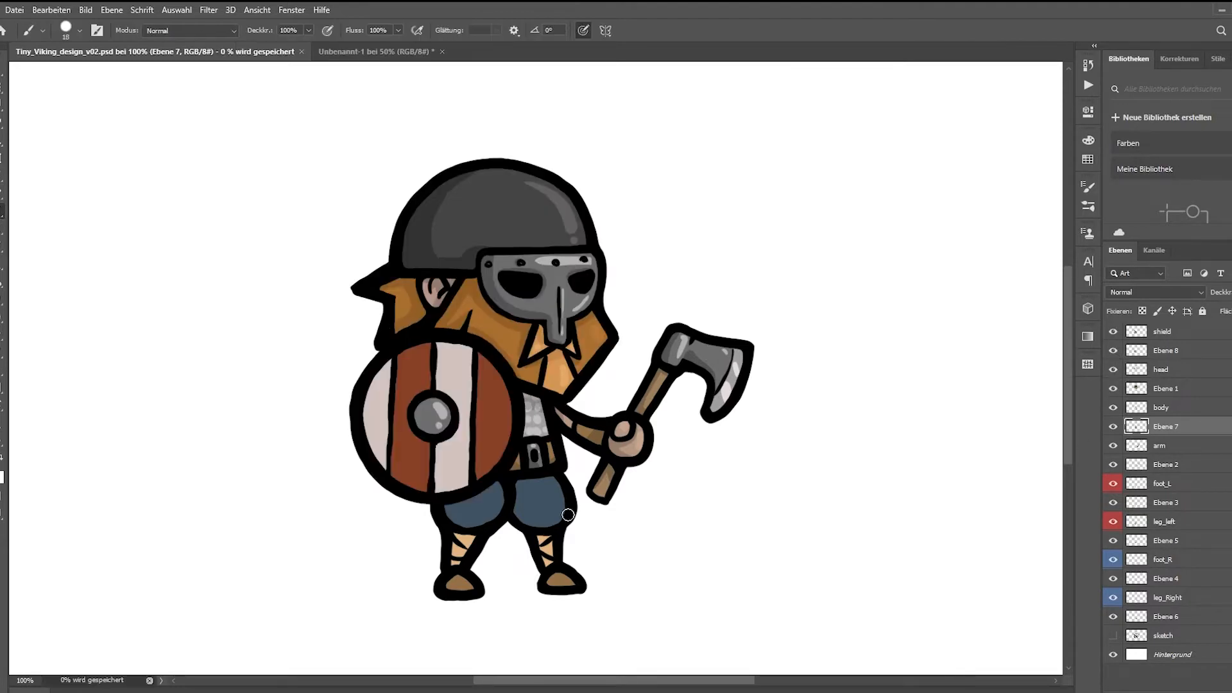
Step: Paint wood grain on the shield, merge the Ebene layers down and save v03_combined
left_click(1166, 350)
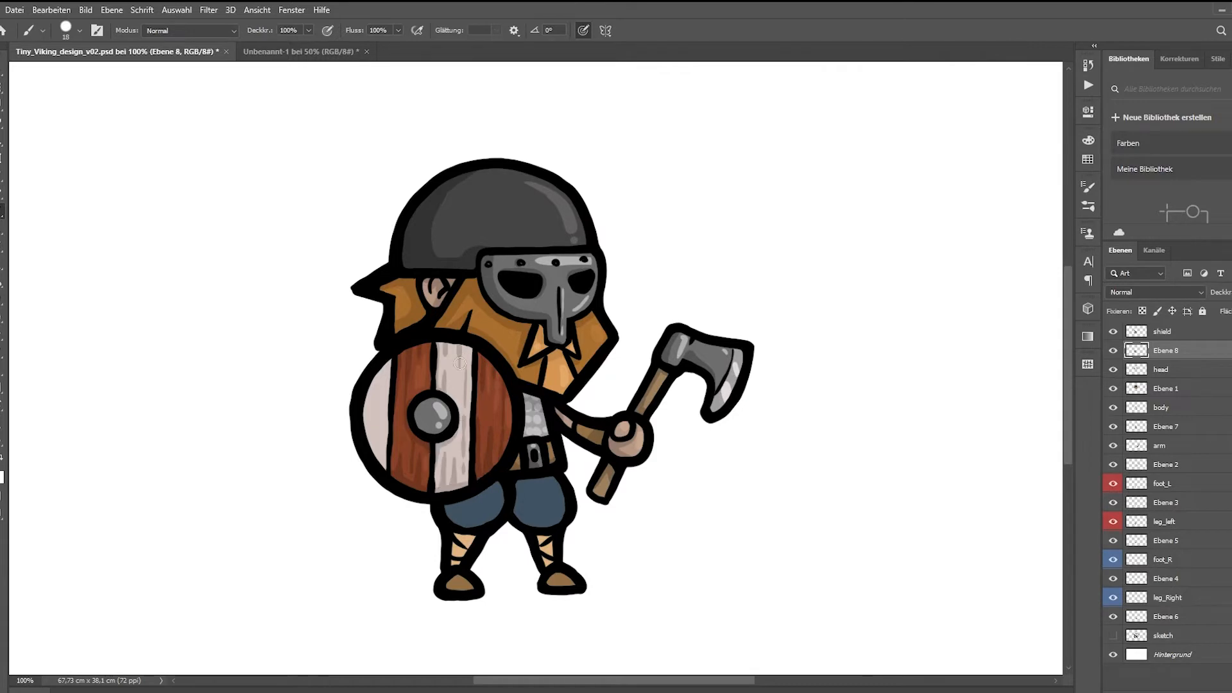
left_click(1165, 539)
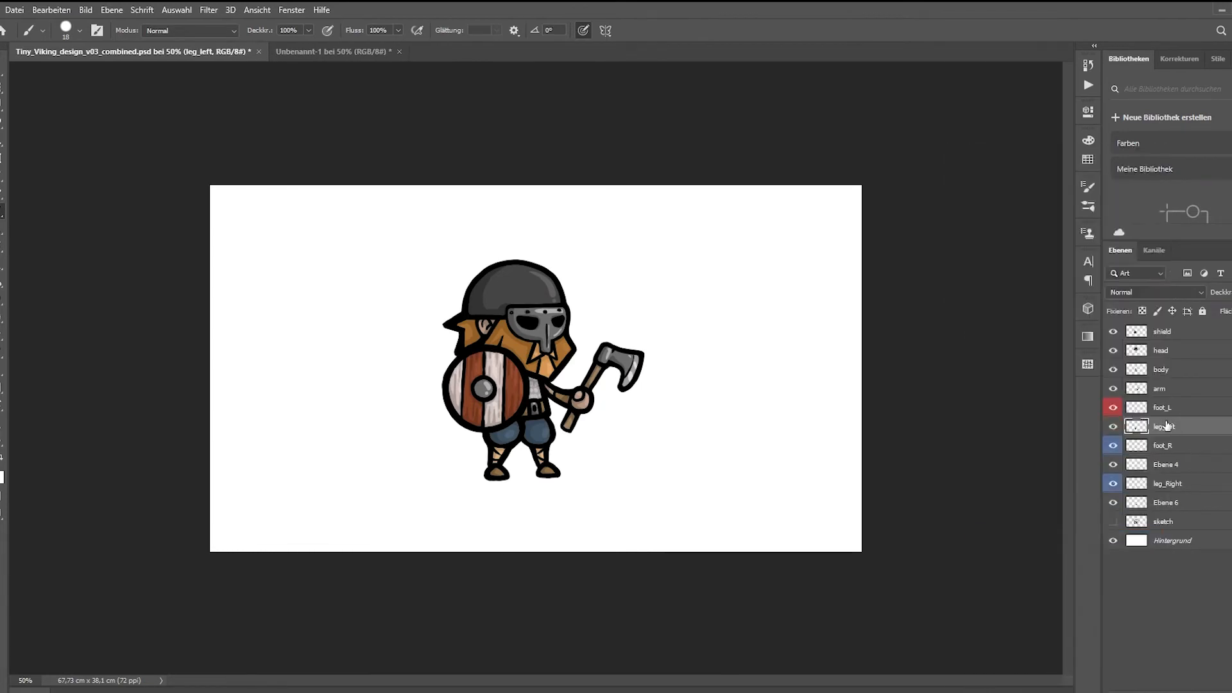
Step: Tag foot_R with a blue label, sample the trouser blue, and move to Unbenannt-1
right_click(1163, 445)
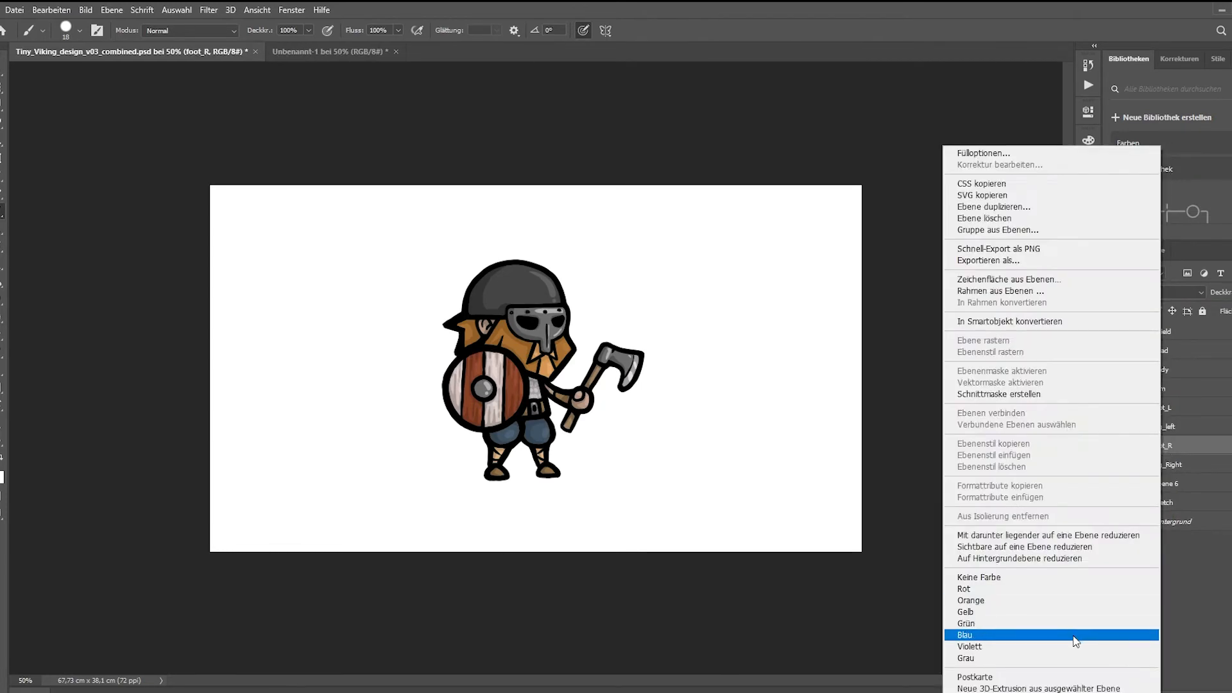
left_click(963, 634)
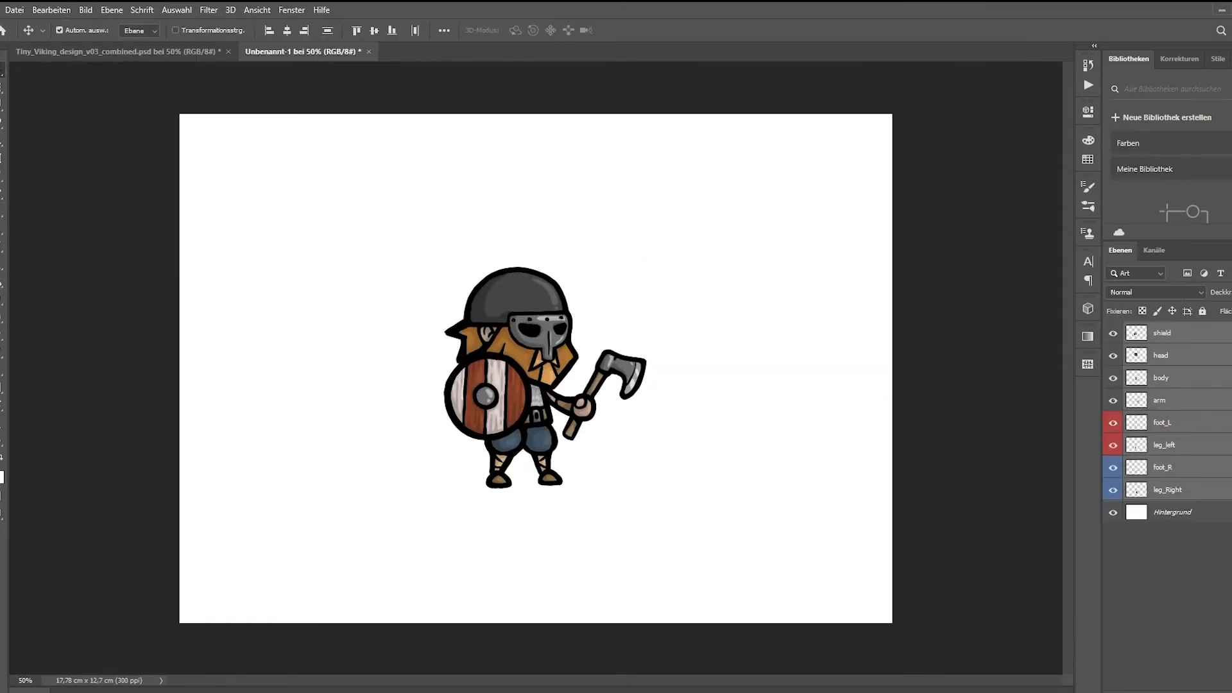
mouse_move(1183, 379)
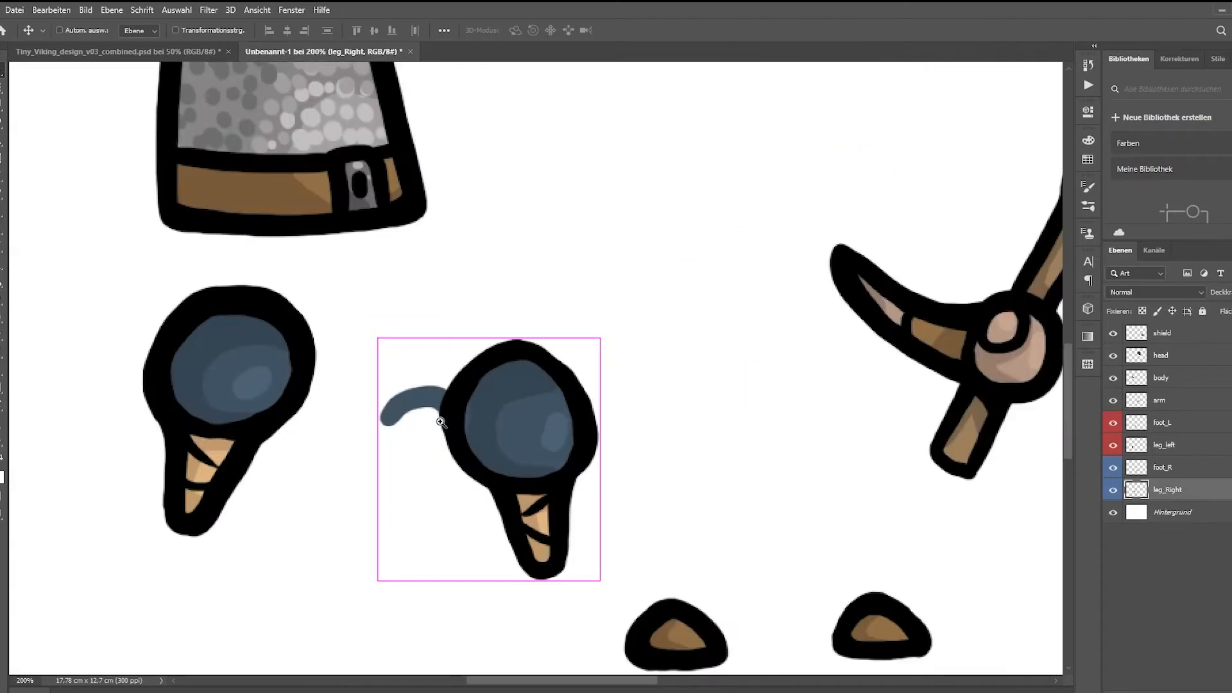
left_click(110, 51)
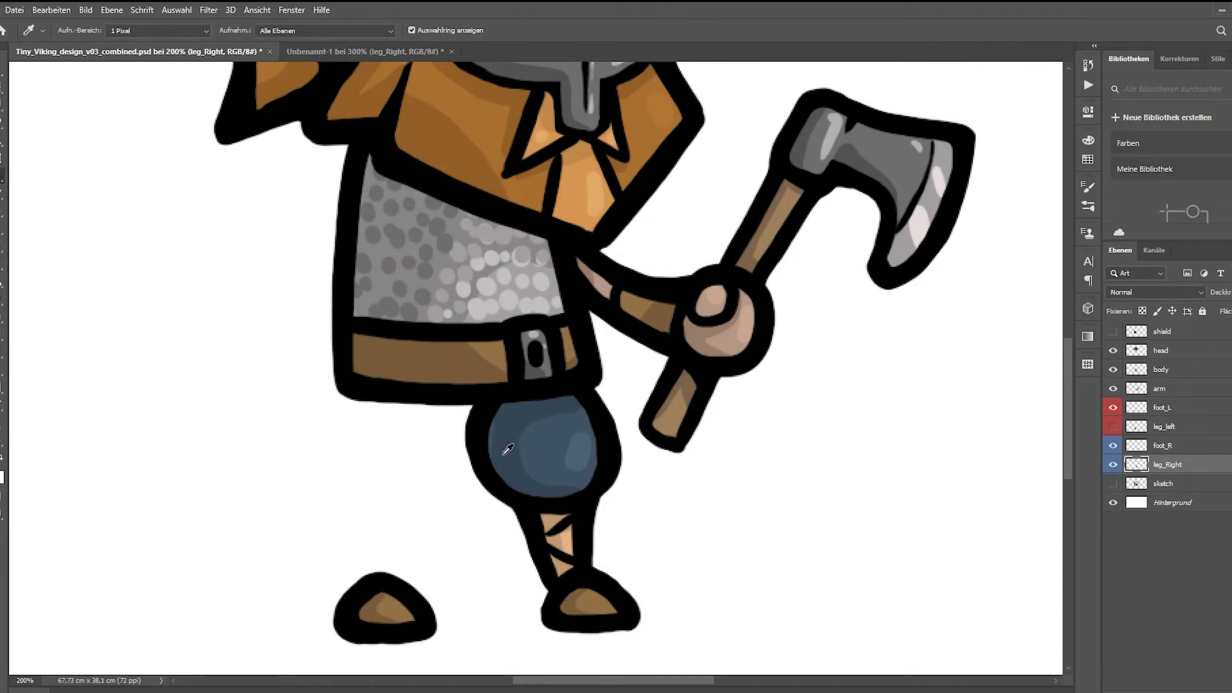
left_click(1113, 483)
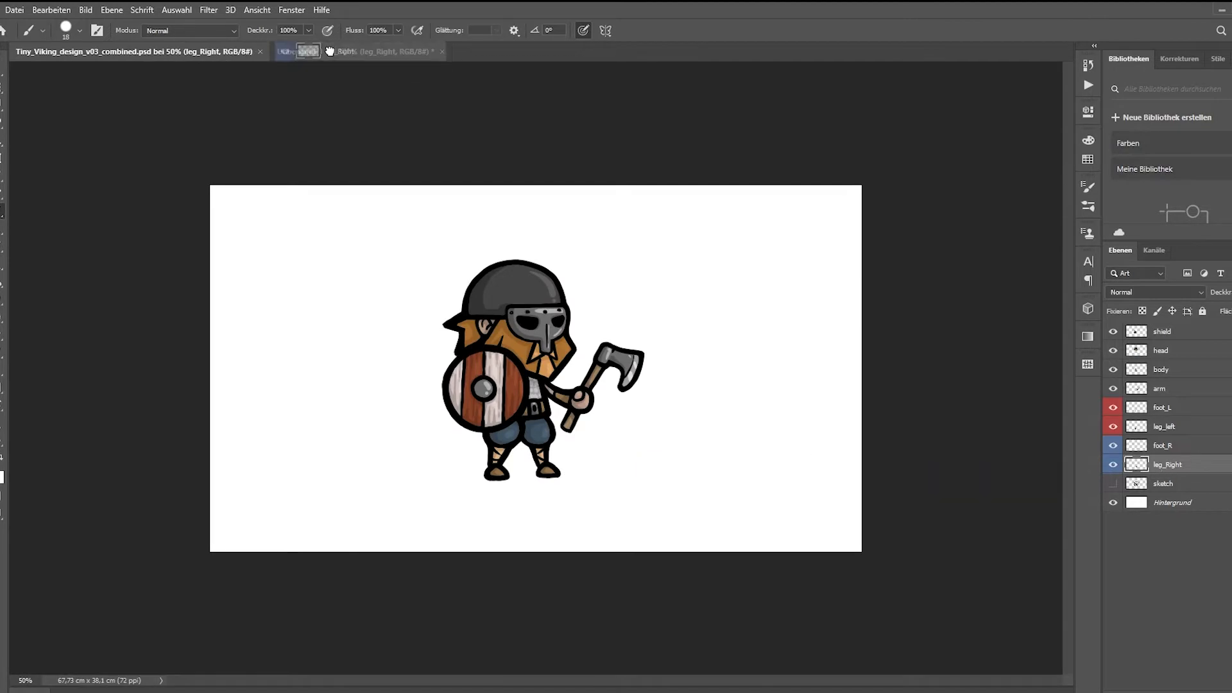
left_click(346, 51)
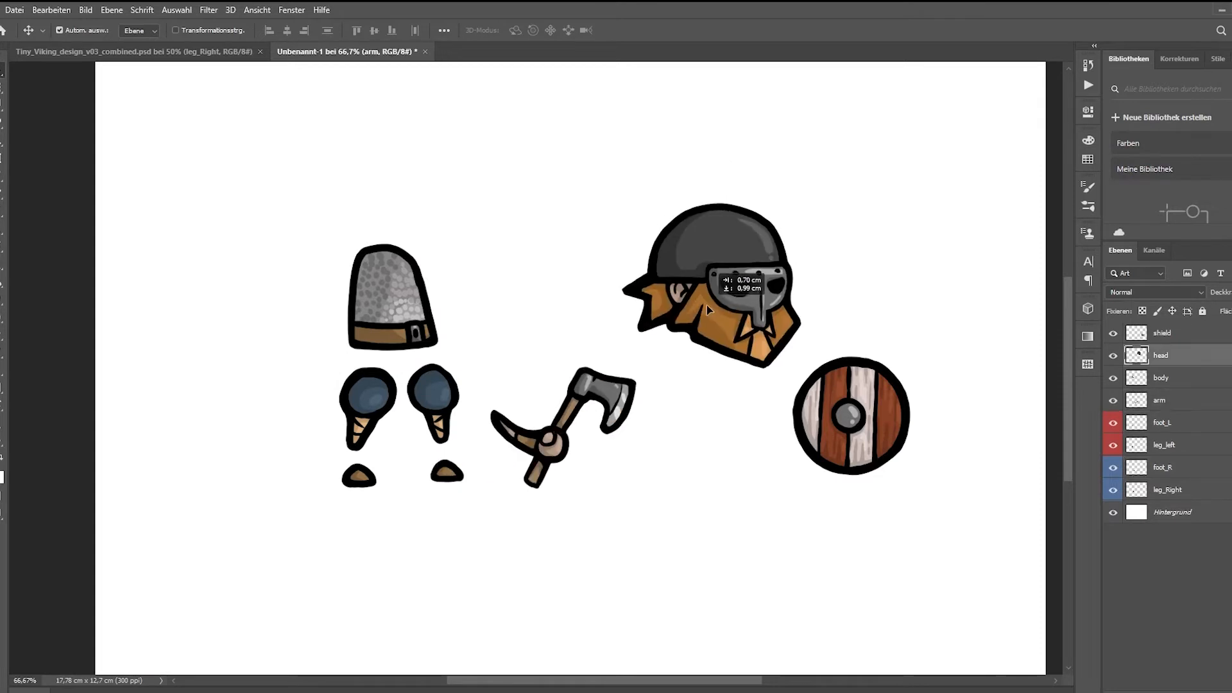
Step: Reposition the head in the parts layout and crop the canvas around all parts
left_click(369, 52)
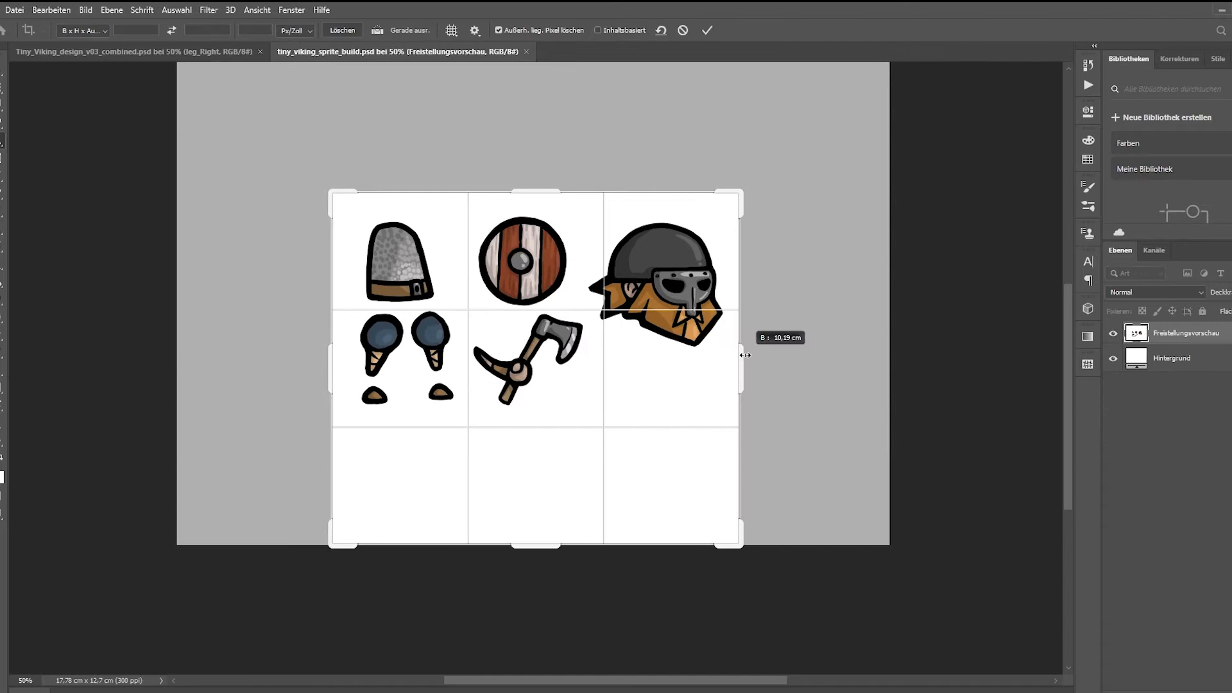
left_click(707, 30)
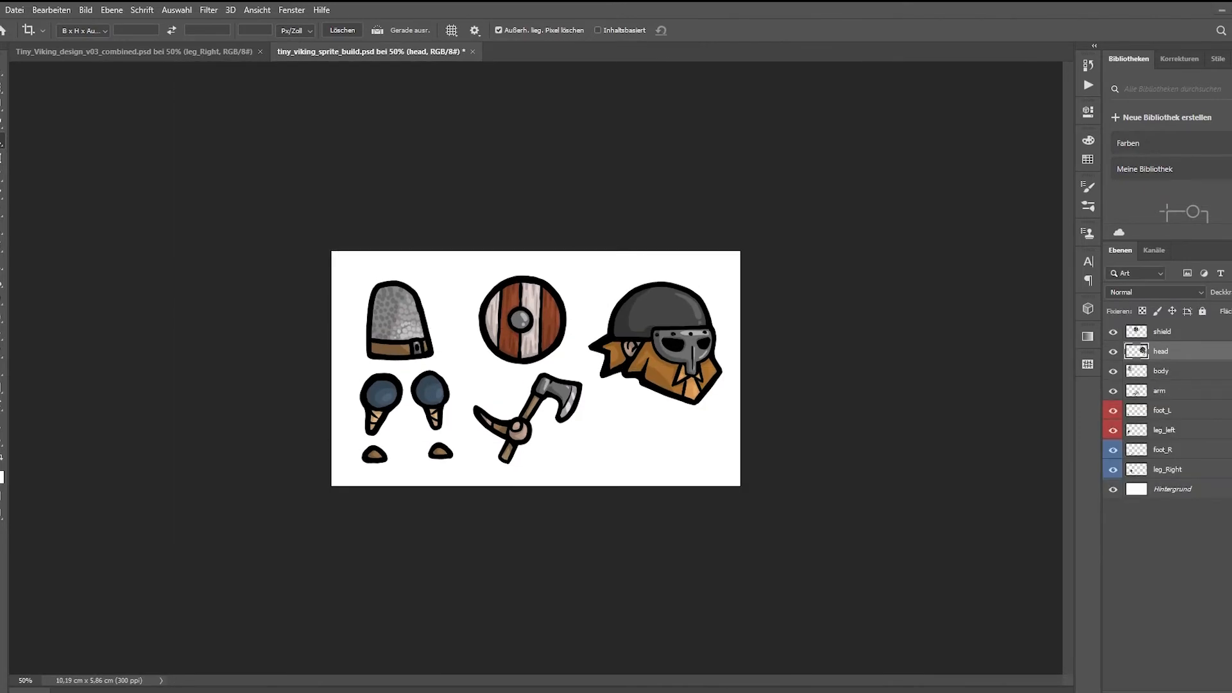
left_click(1113, 487)
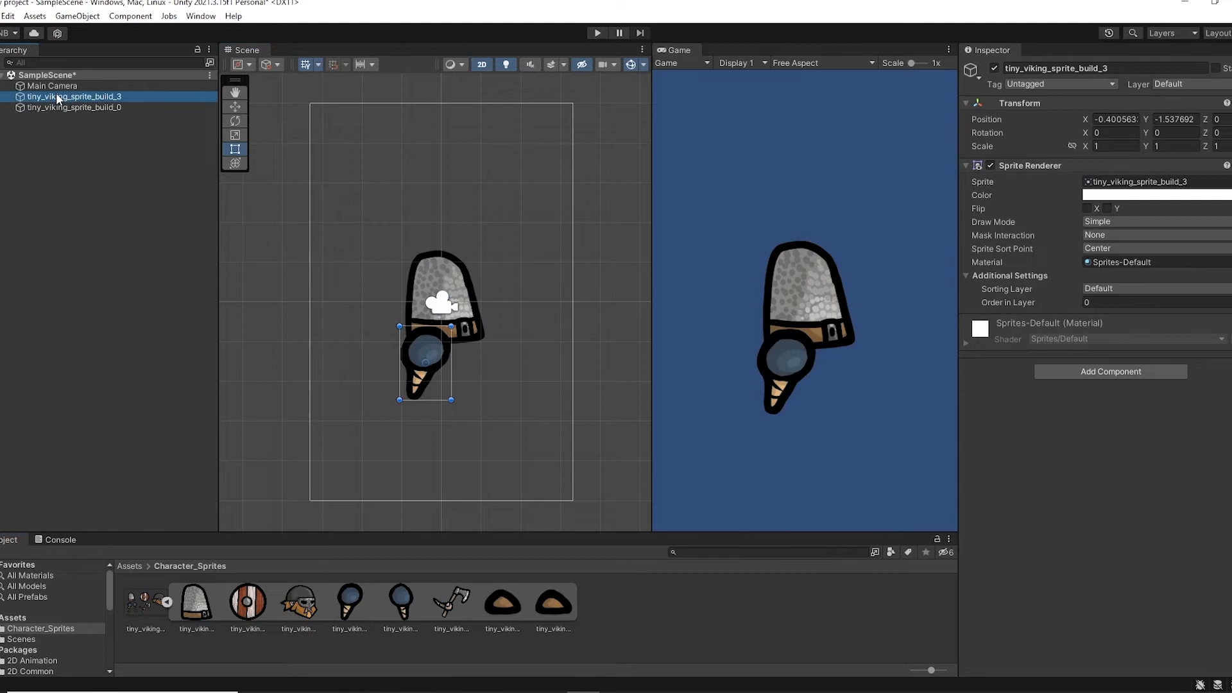
Step: Drag the nine sprites into the Scene and arrange the body, head, shield and axe
left_click(74, 108)
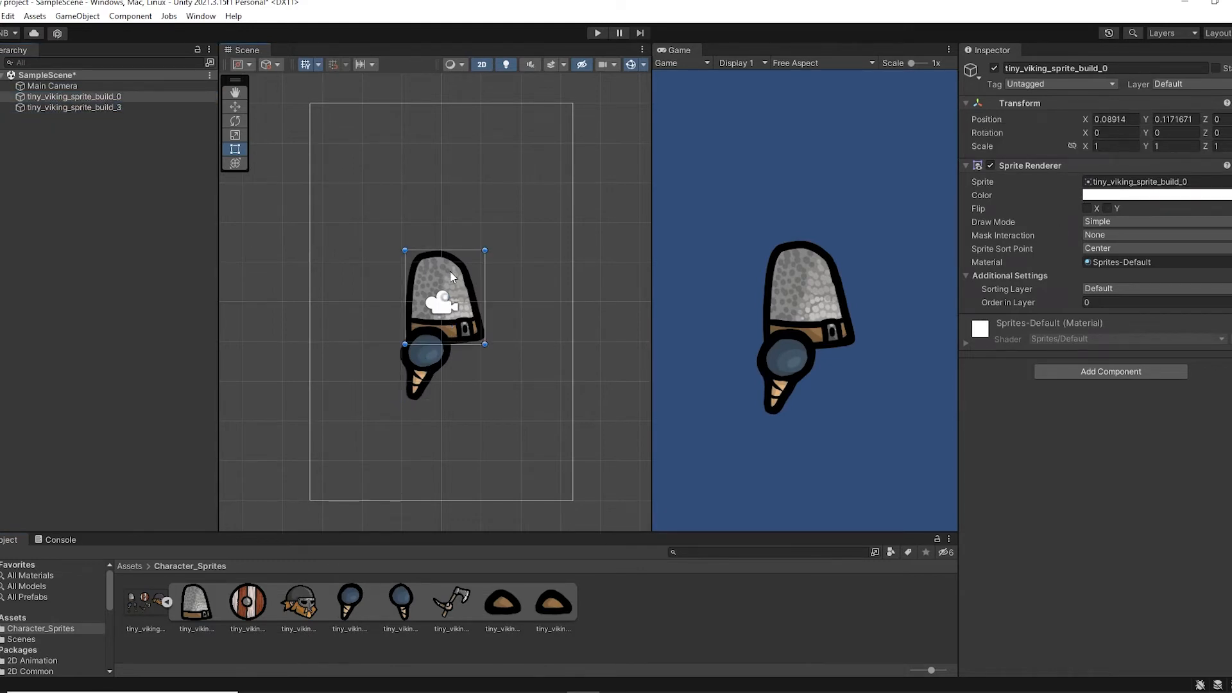
left_click(1170, 84)
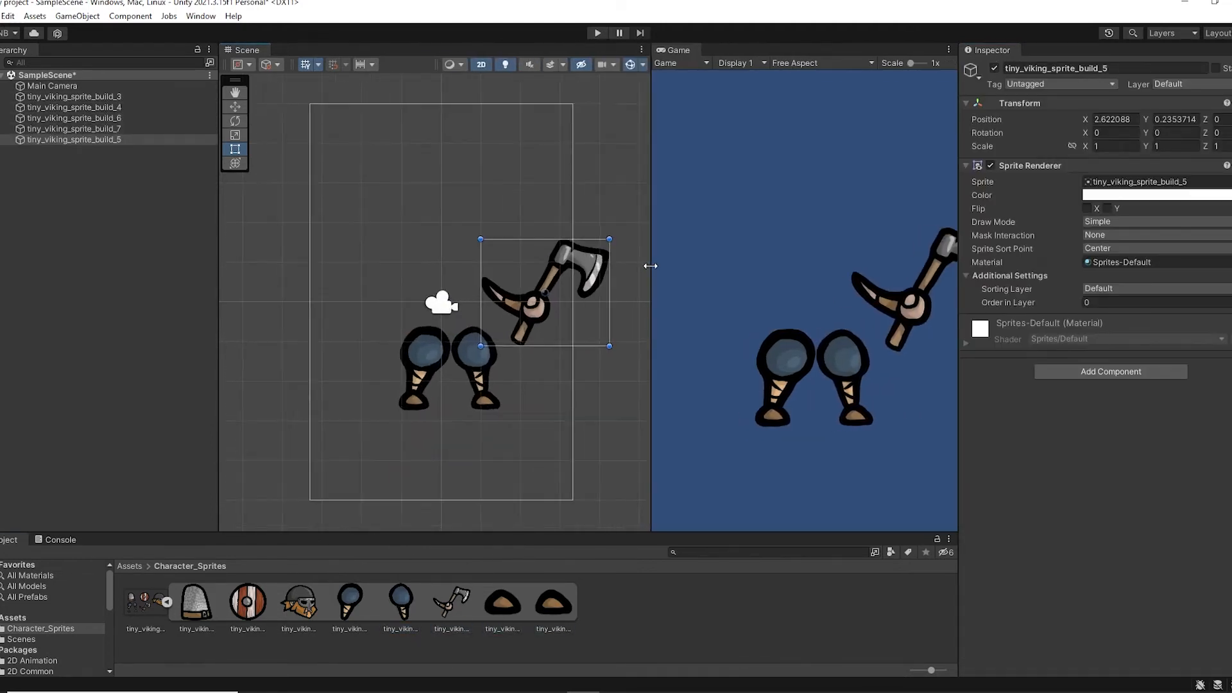
left_click(297, 562)
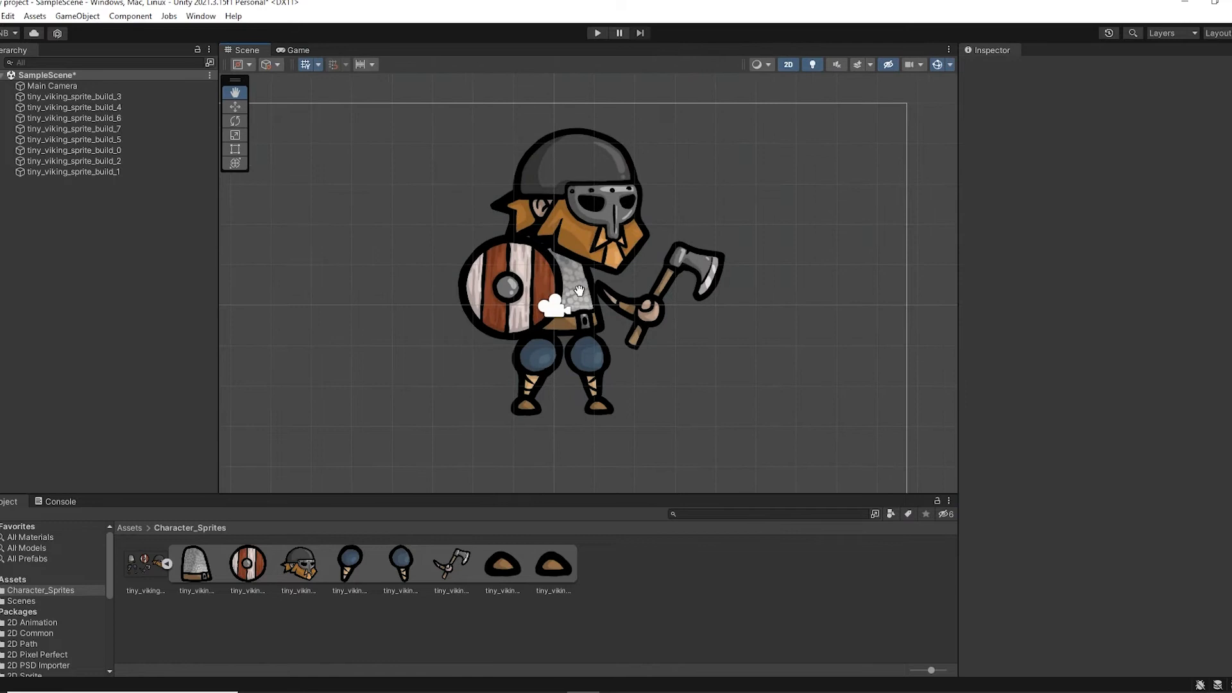
Step: Rename the parts Body, Leg_left, Leg_right, Foot_left, Arm_axe and Shield
left_click(73, 151)
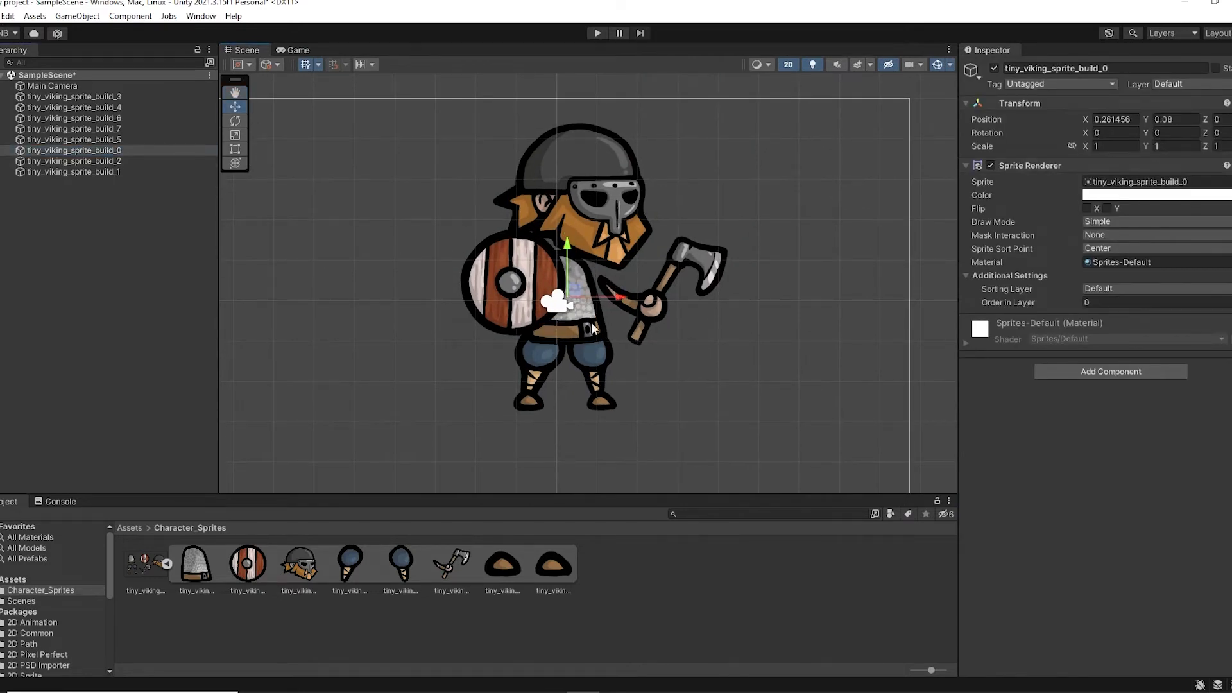
left_click(74, 96)
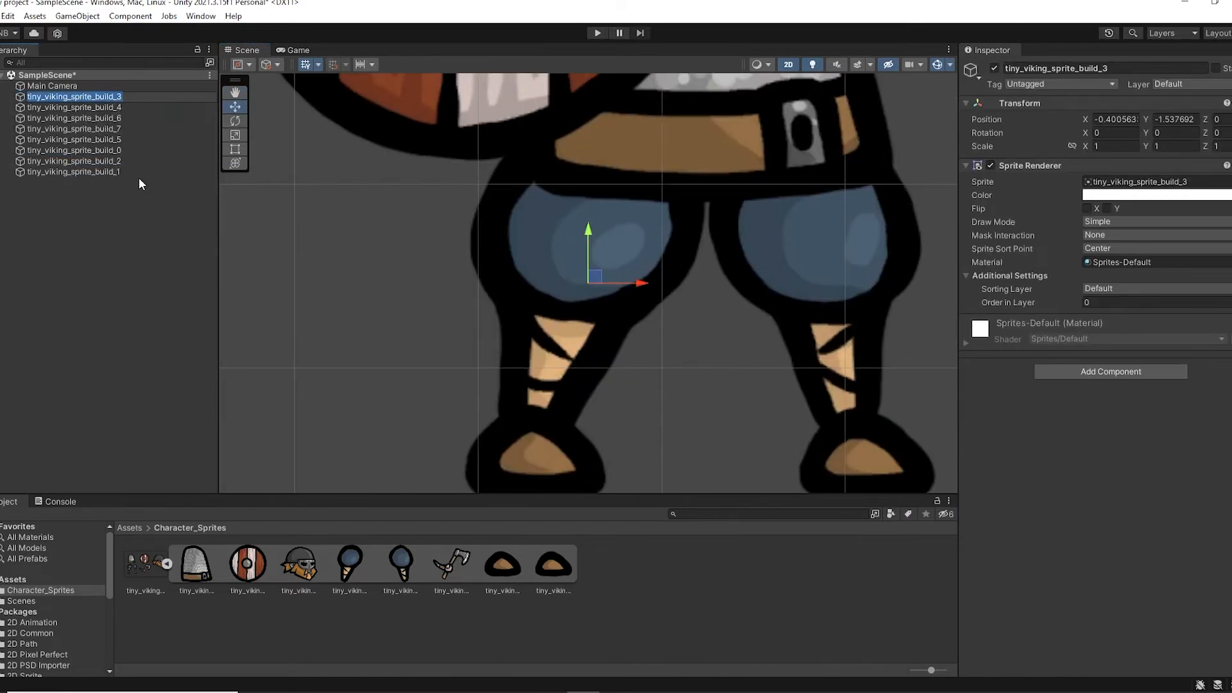
left_click(72, 107)
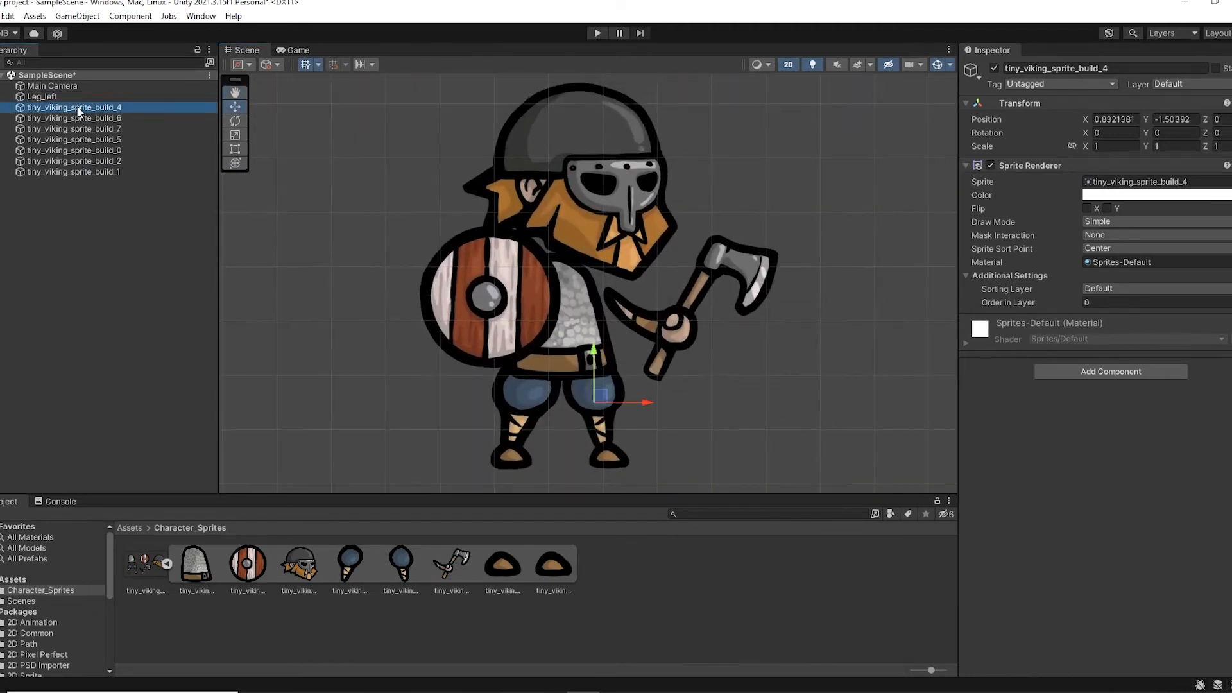
left_click(73, 118)
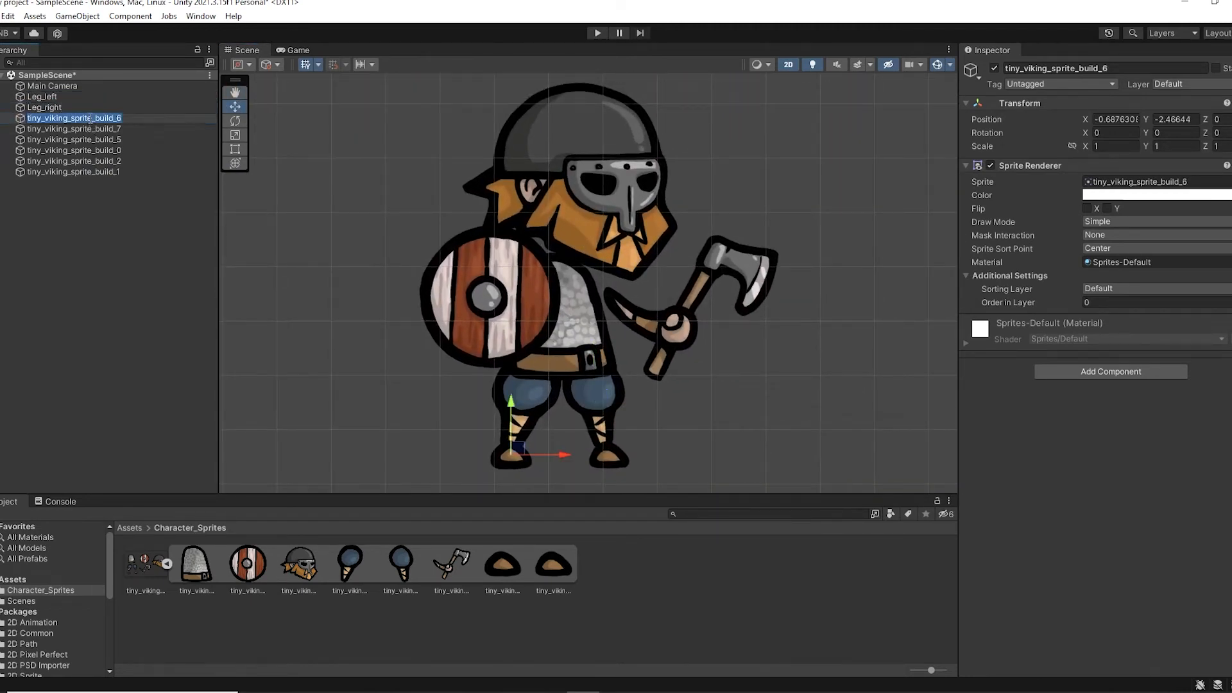
left_click(73, 139)
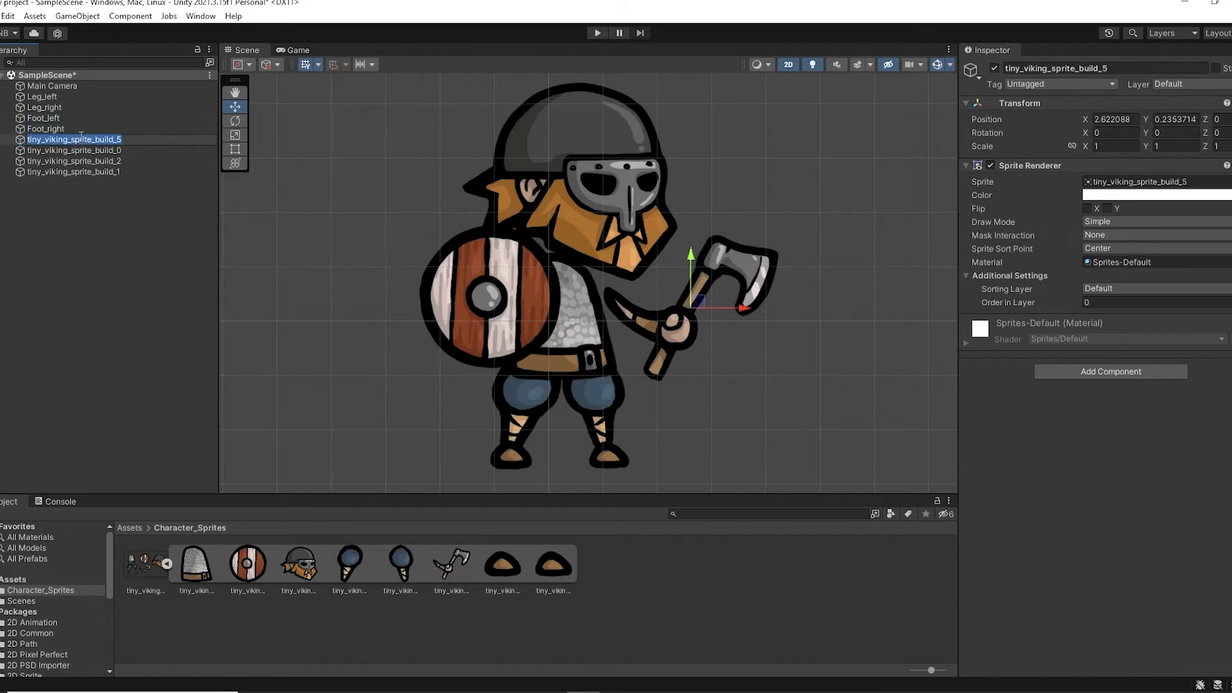
left_click(73, 171)
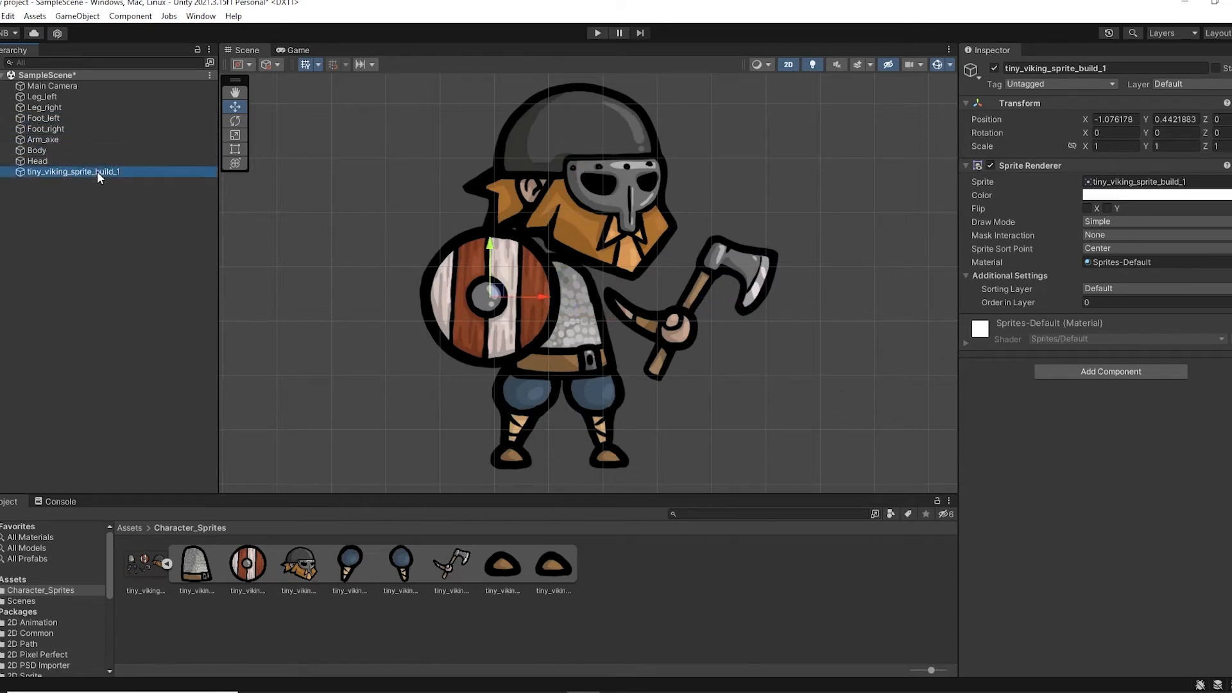
Step: Nudge the Head, Shield, Foot_left, right leg and Foot_right into better positions
left_click(36, 160)
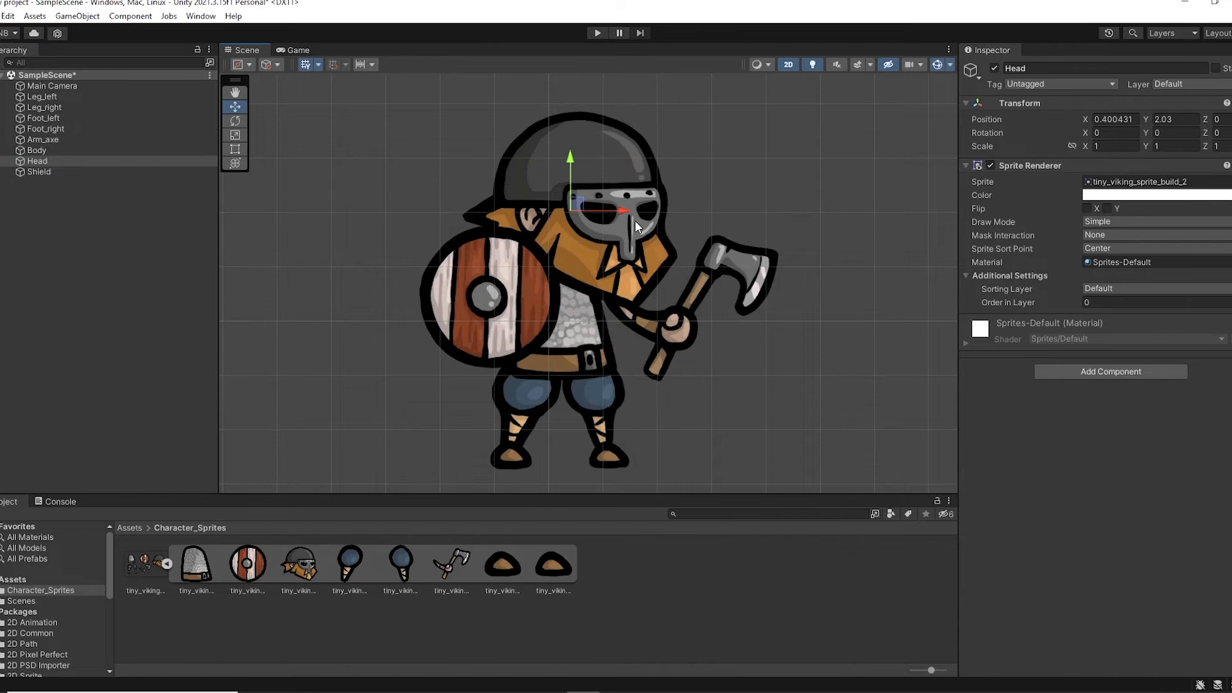
left_click(39, 172)
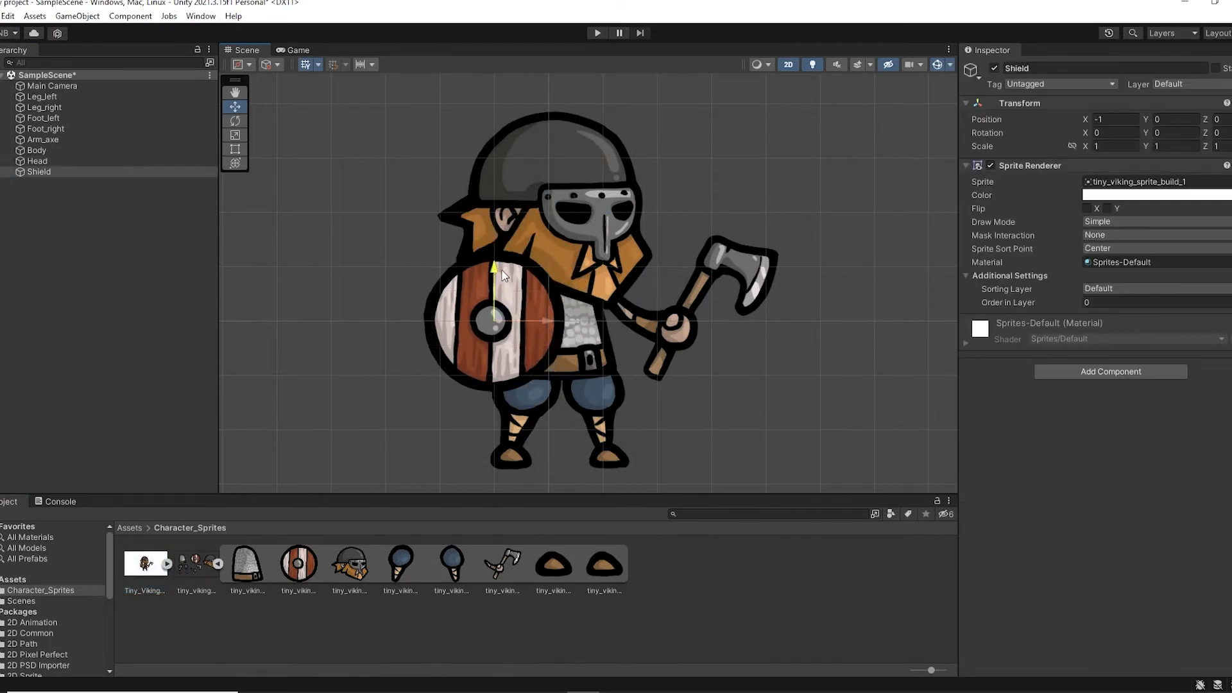
left_click(44, 119)
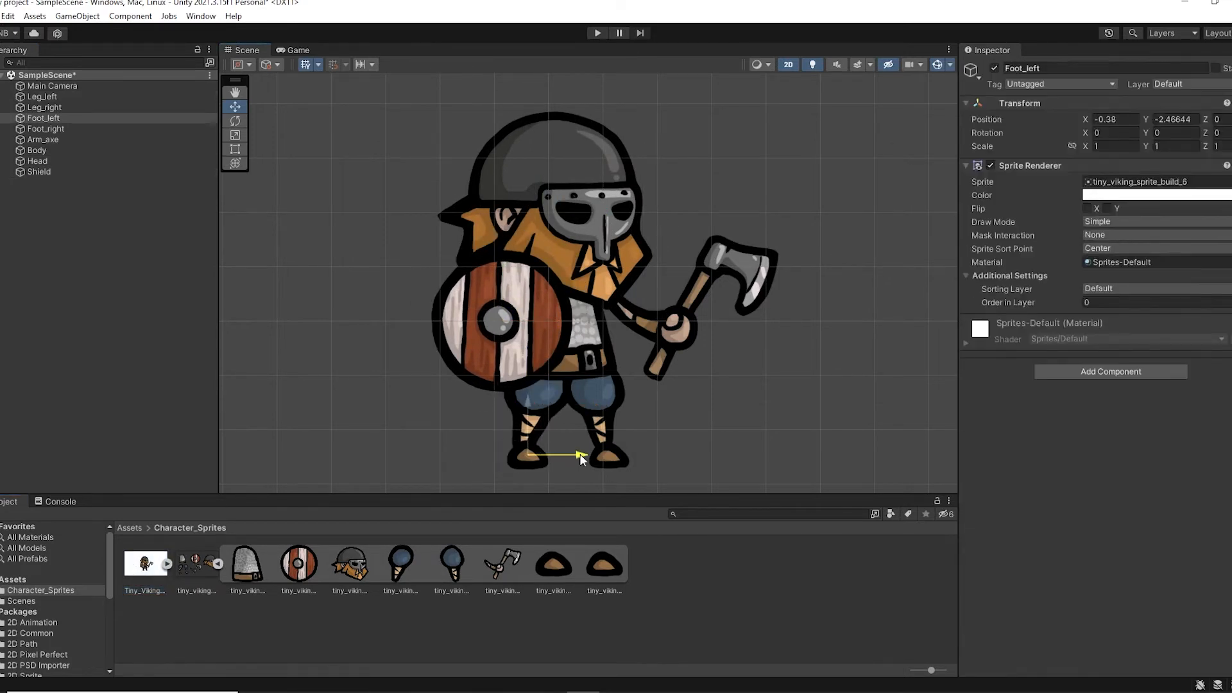
left_click(44, 108)
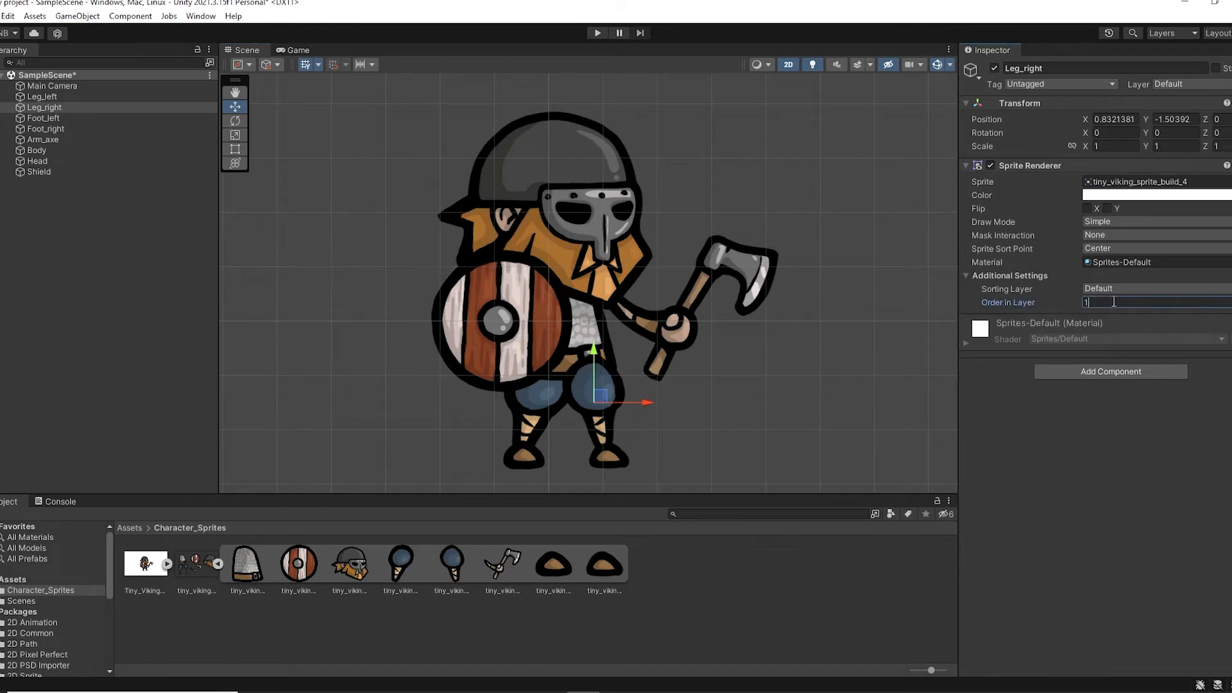
left_click(46, 129)
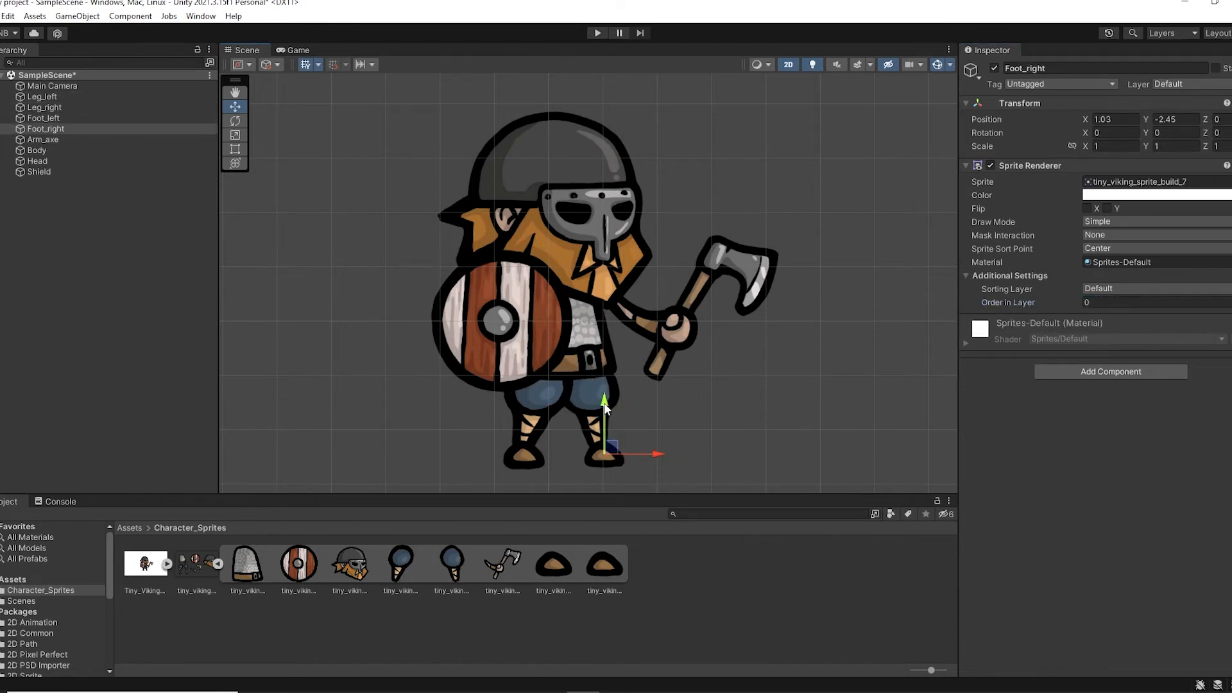
Step: Check the combined design, adjust the Head, and set Foot_right's Order in Layer to -1
left_click(144, 563)
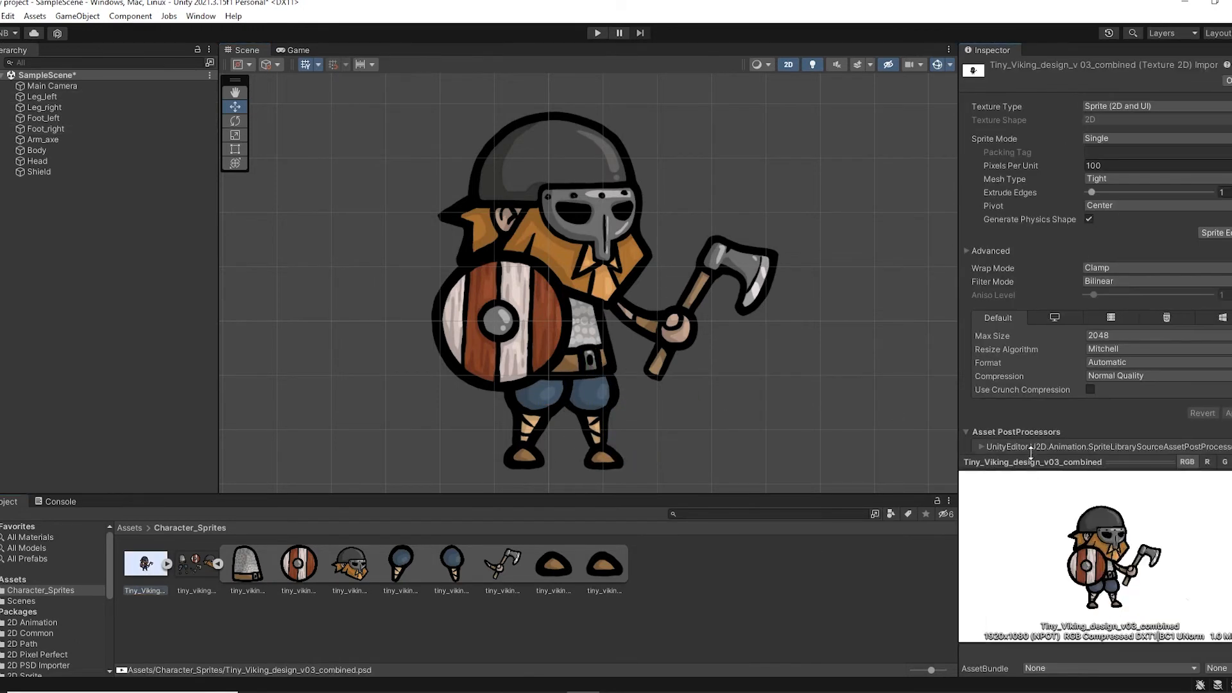
left_click(36, 161)
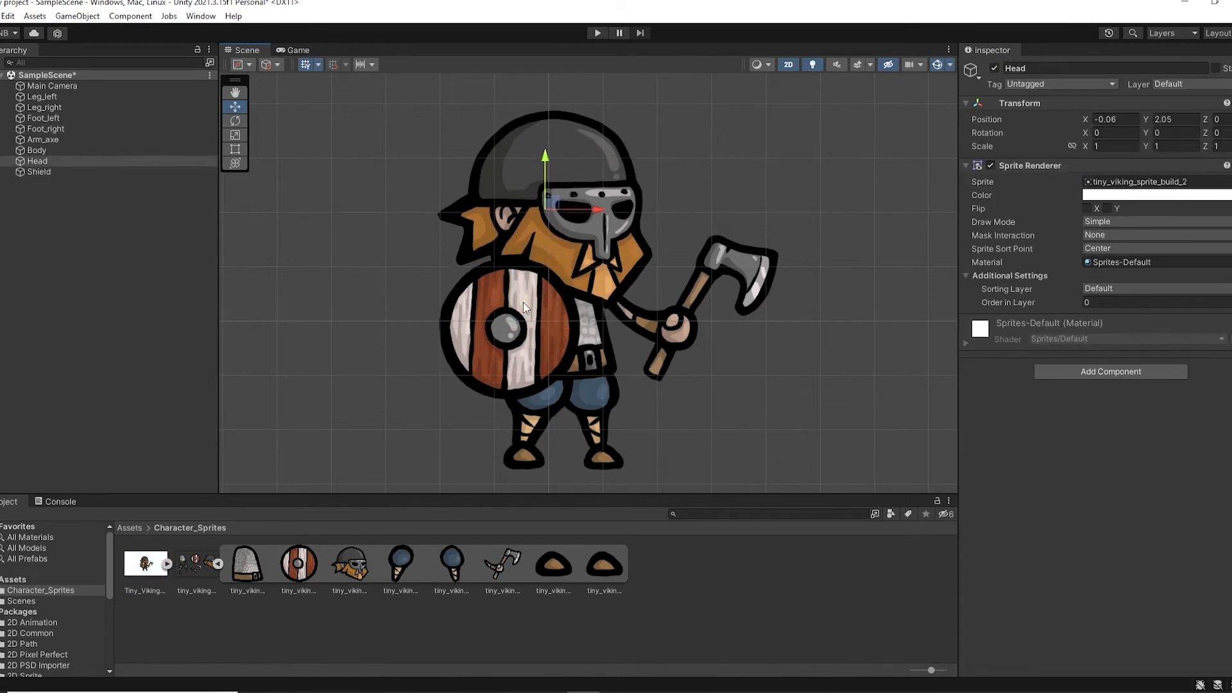
left_click(143, 566)
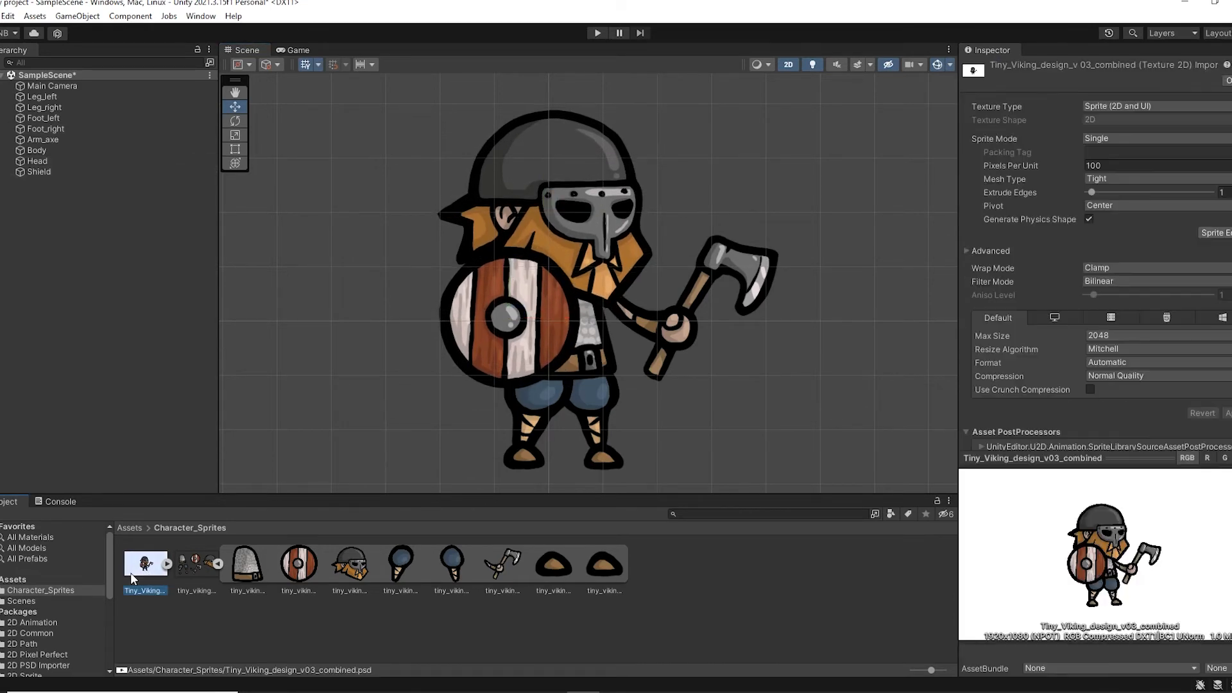
left_click(45, 129)
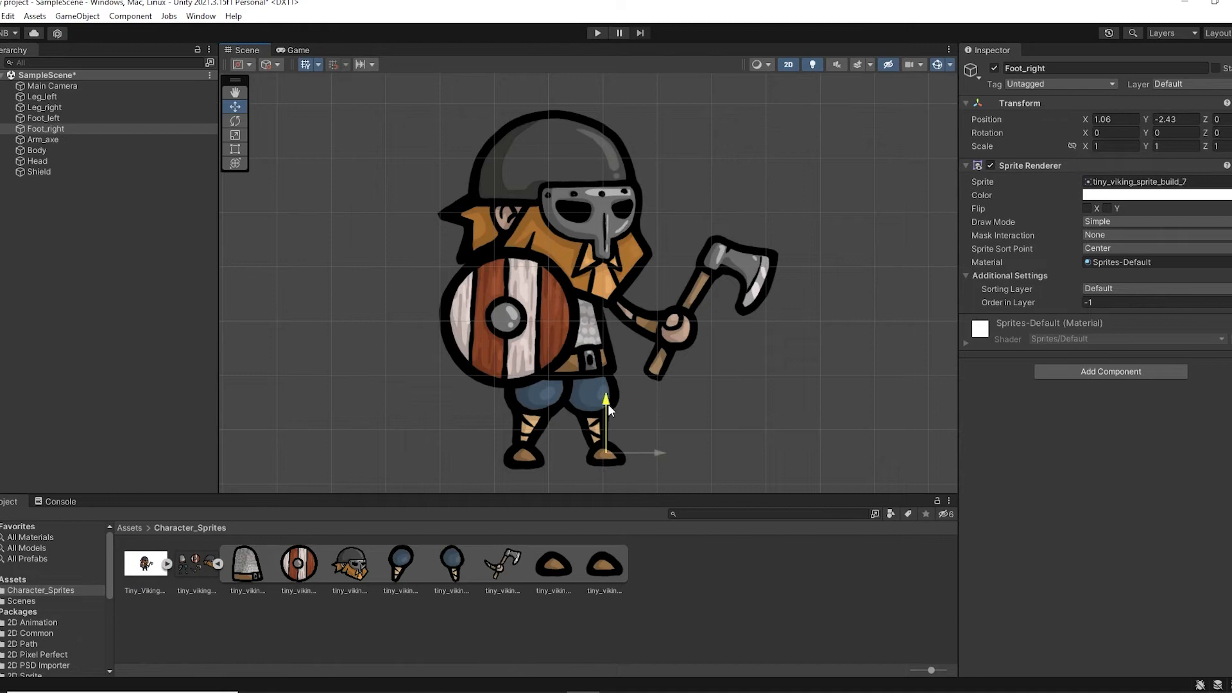
left_click(145, 563)
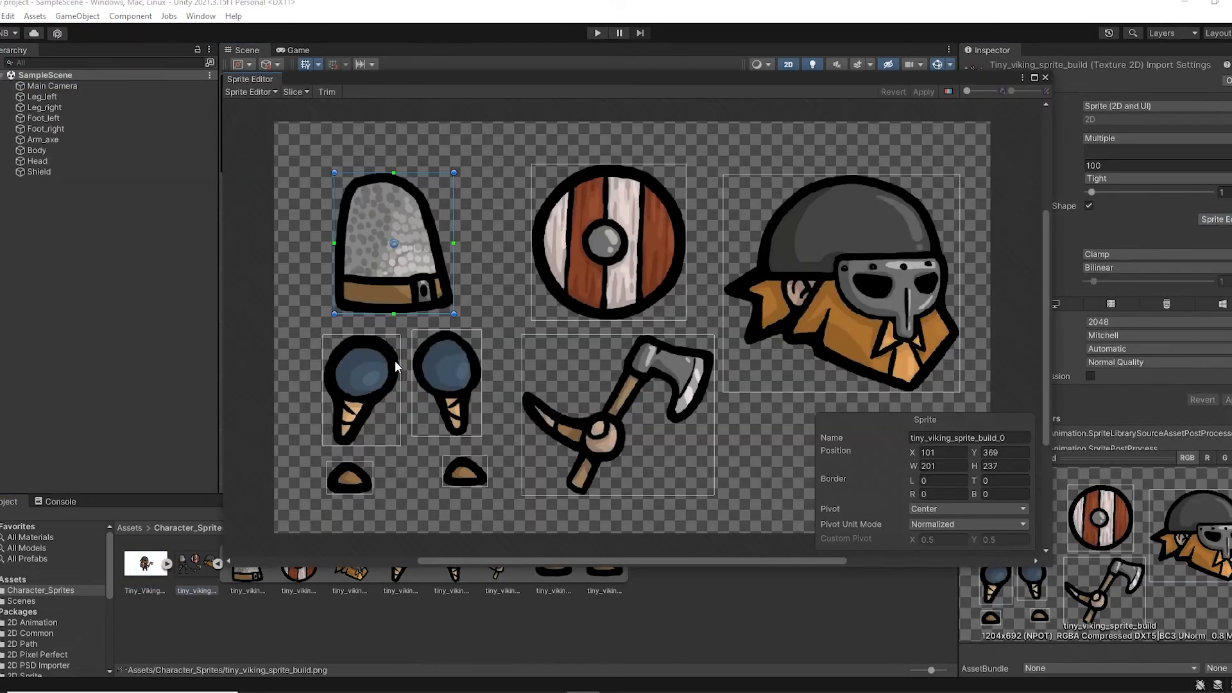
Step: Set the body sprite's pivot, then reposition Foot_left, Leg_left, the axe arm and head
left_click(347, 479)
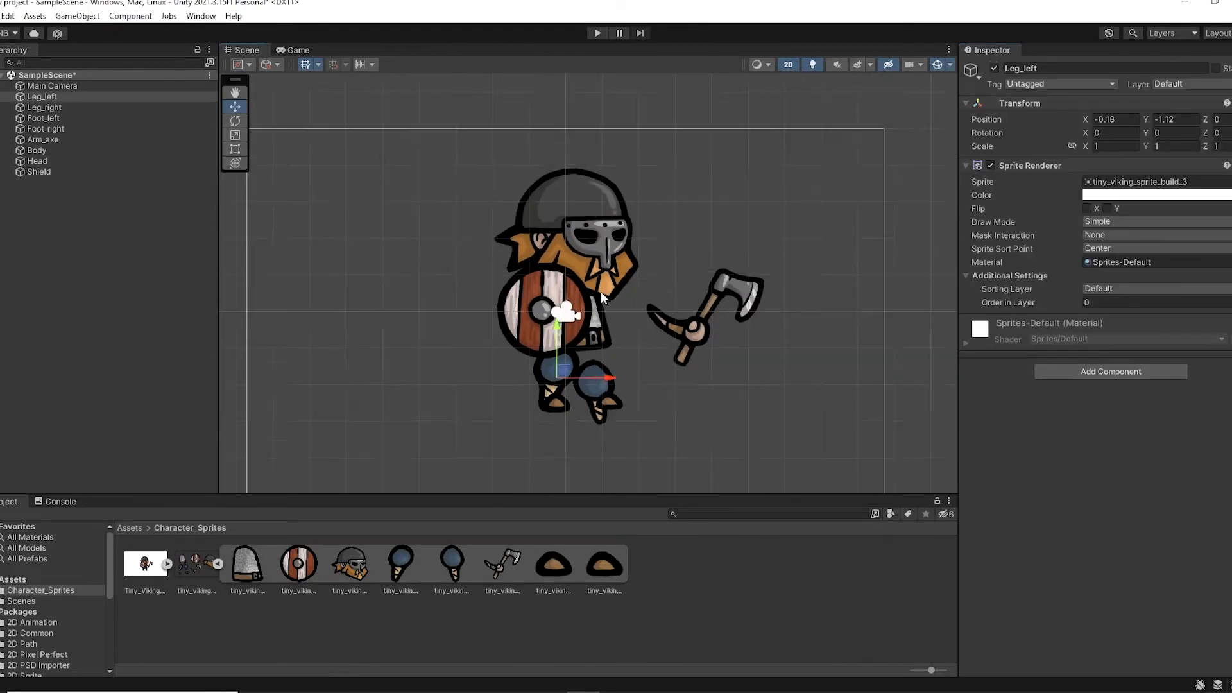
left_click(45, 118)
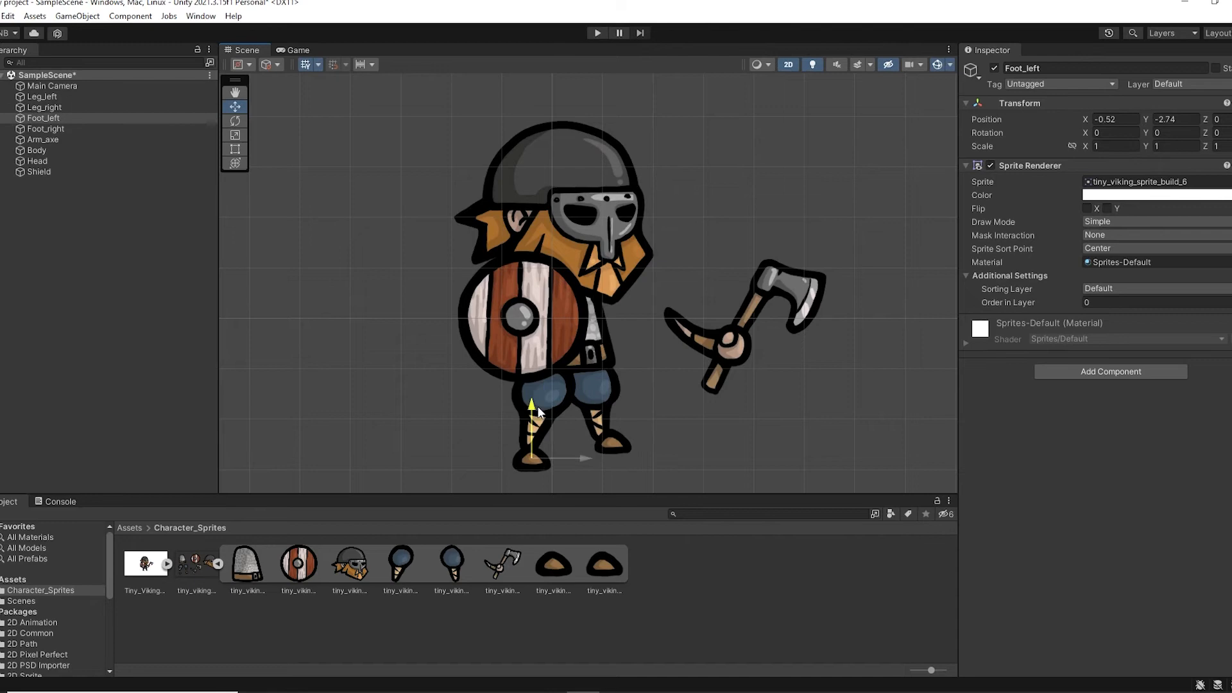
left_click(41, 96)
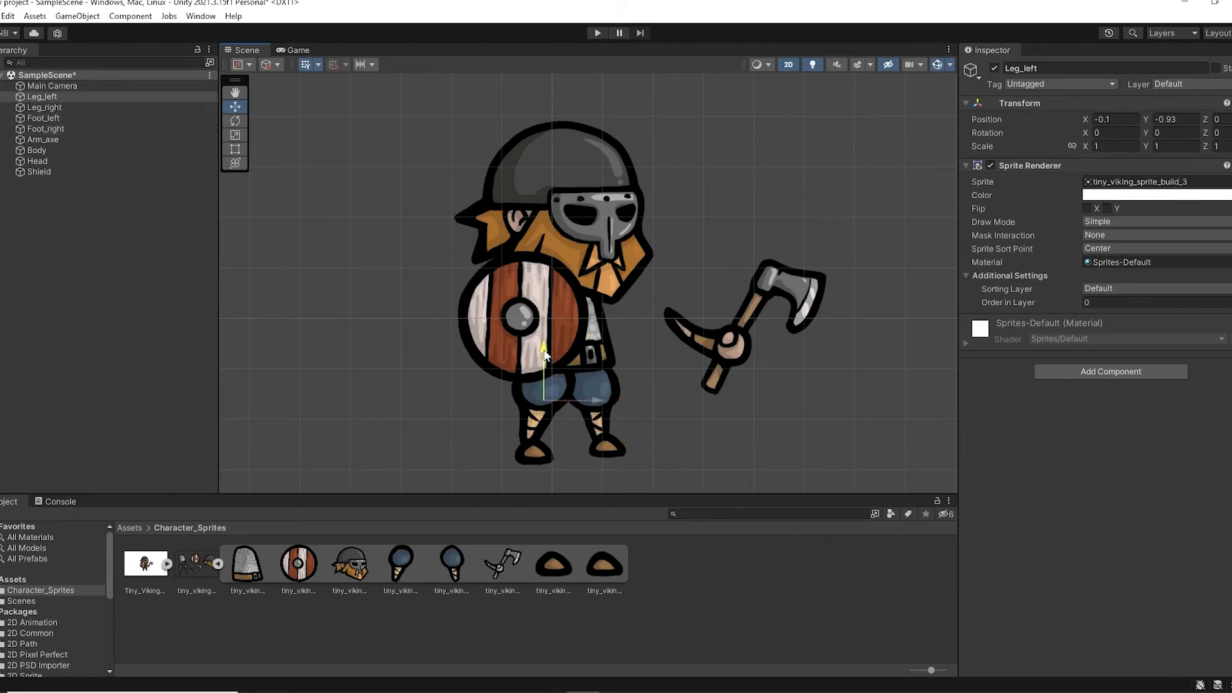
left_click(39, 172)
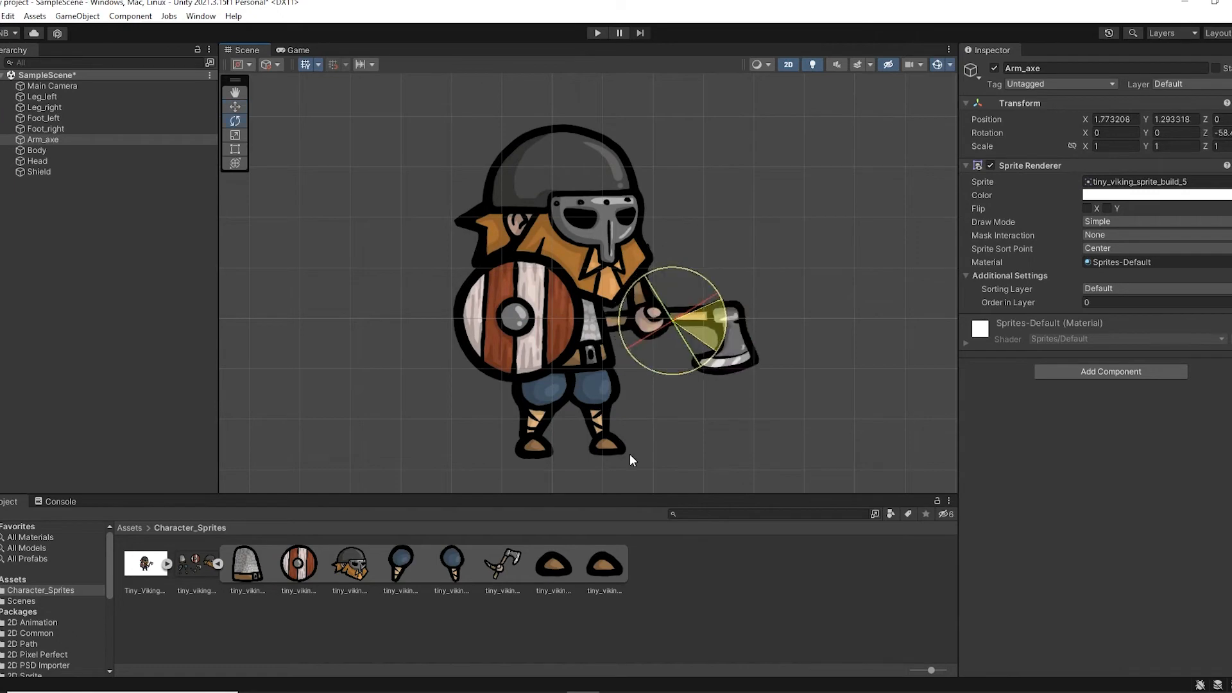
left_click(36, 161)
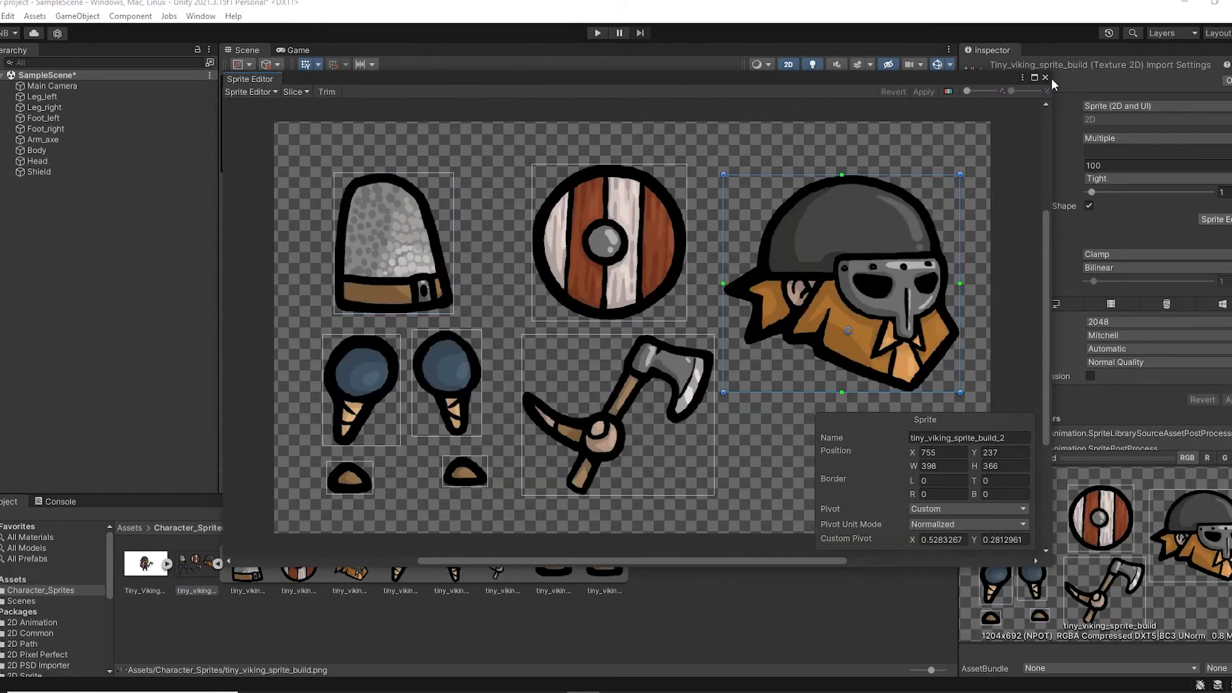
left_click(1045, 77)
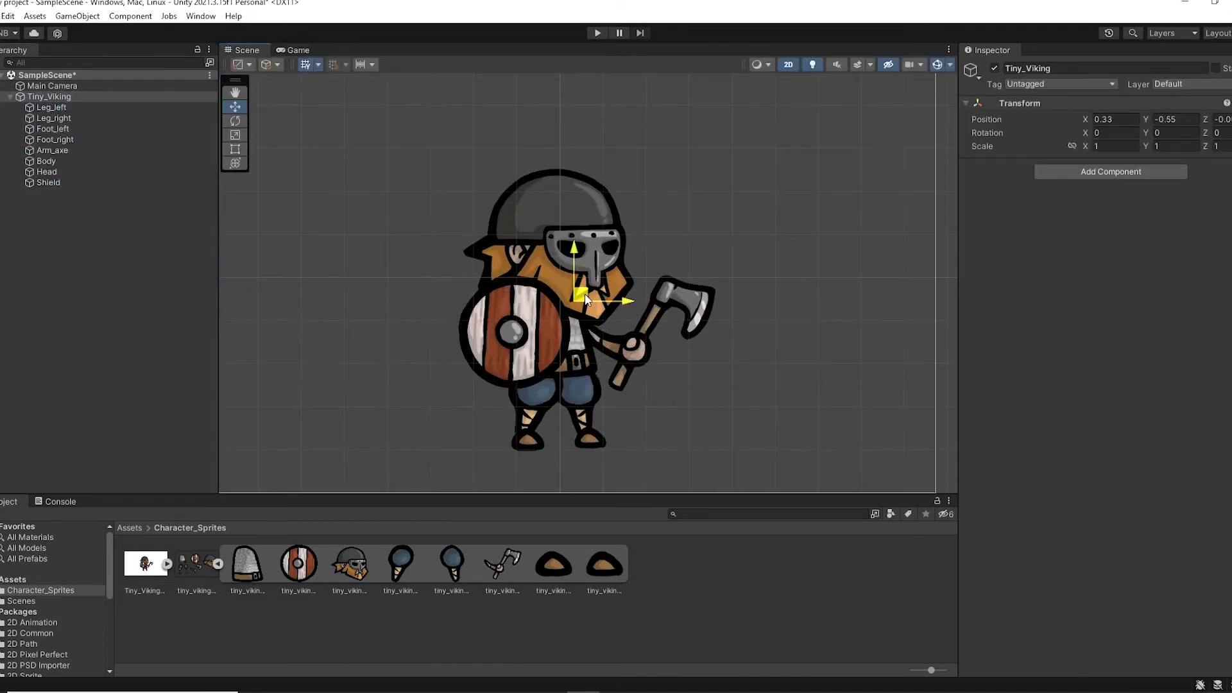
Step: Make Arm_axe, Head and Shield children of Body, and Foot_left and Foot_right children of their legs
left_click(50, 108)
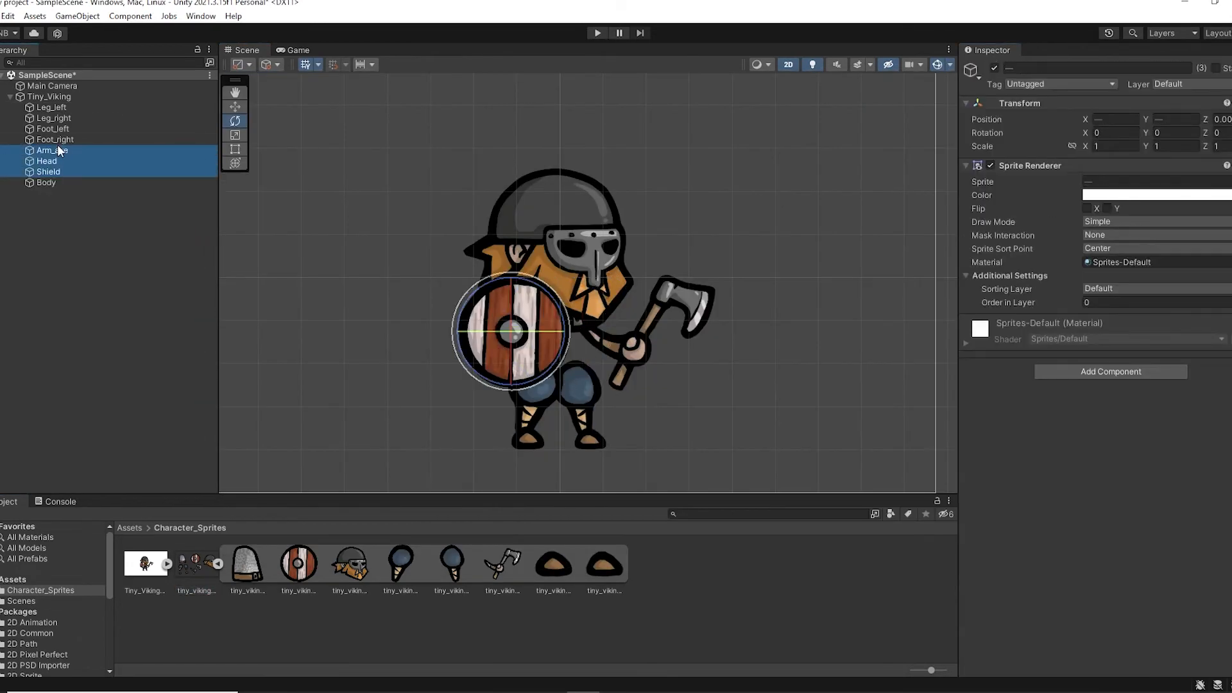
left_click(48, 171)
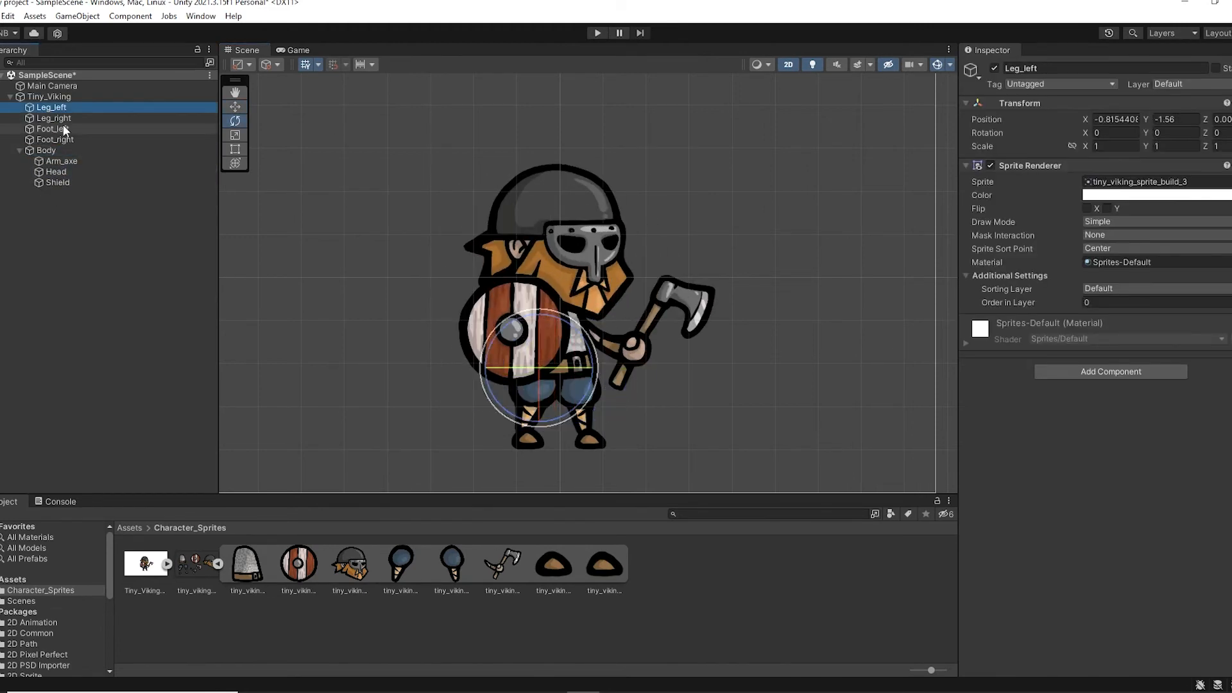
left_click(200, 15)
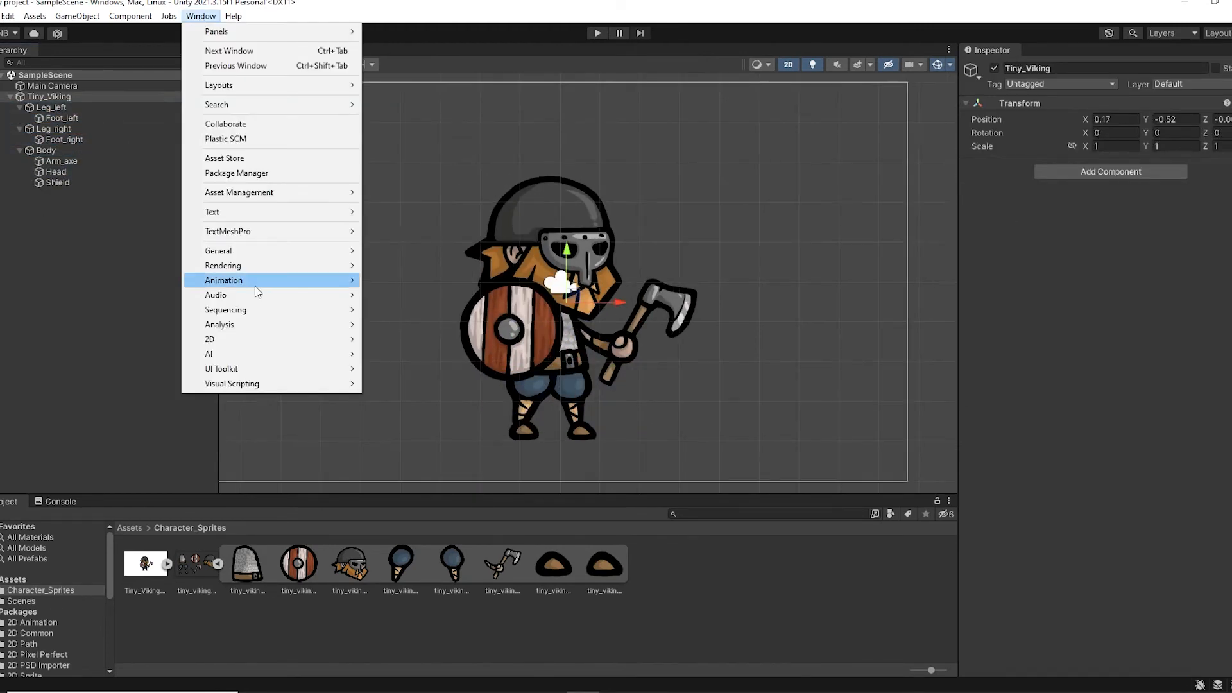
Step: Create the idle clip with Body position keys so the body bobs up and down
left_click(222, 280)
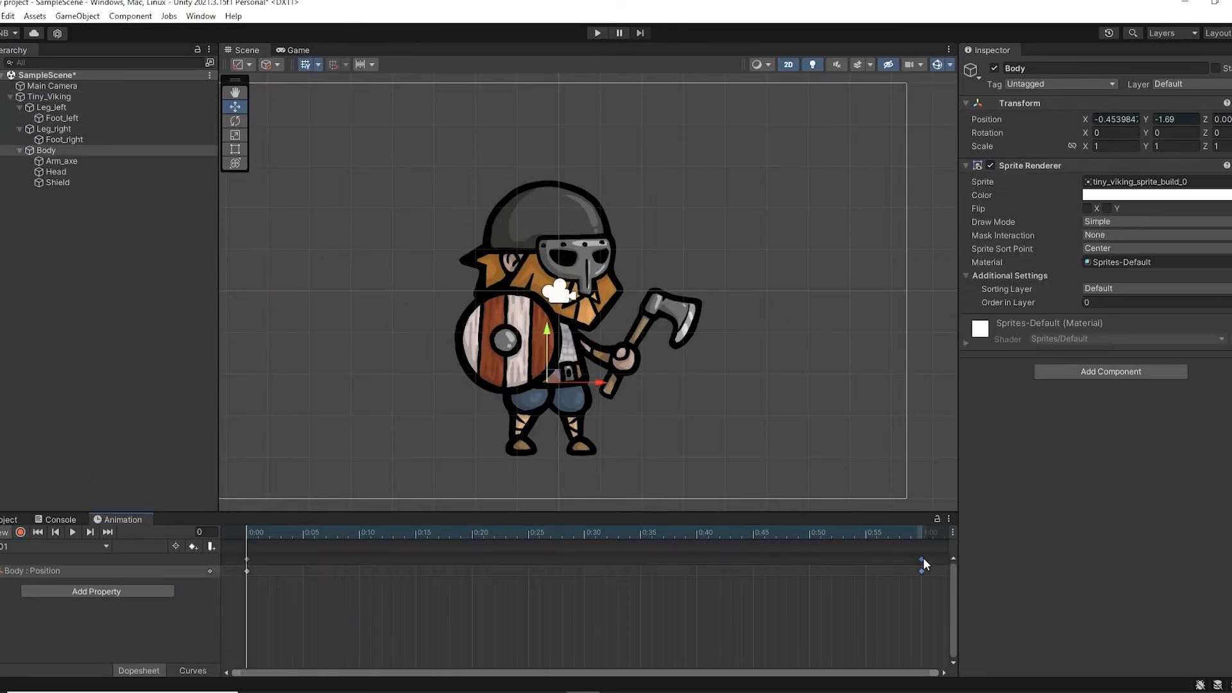
left_click(71, 532)
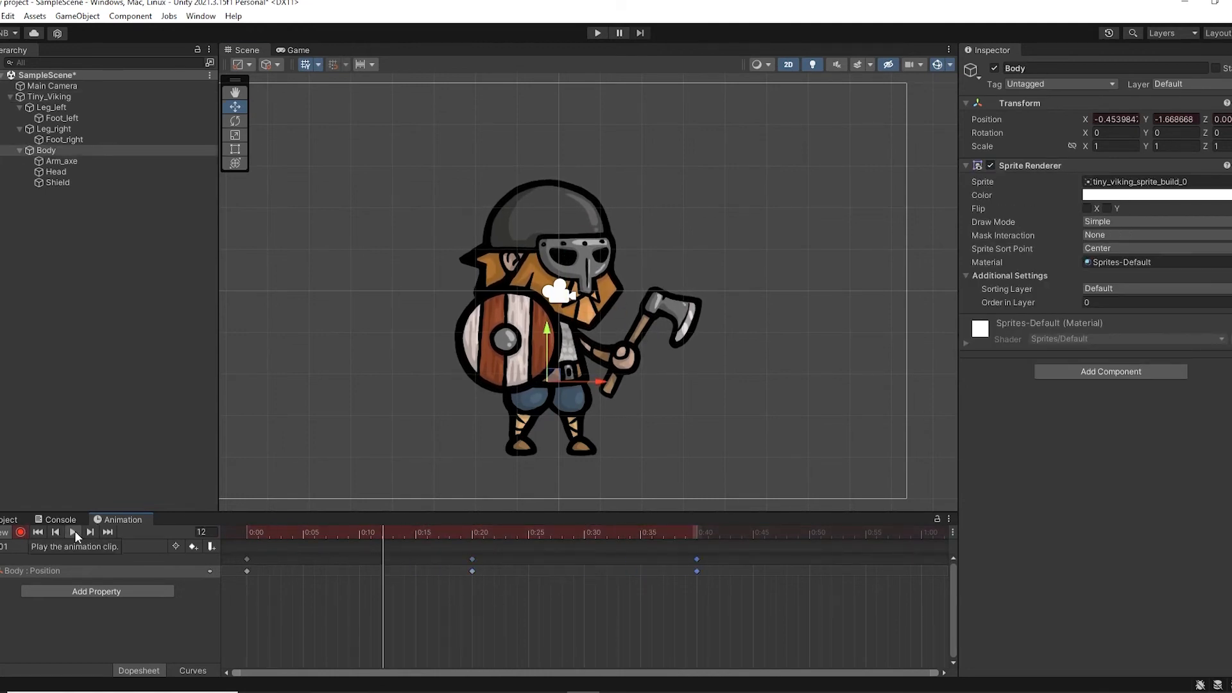
left_click(73, 532)
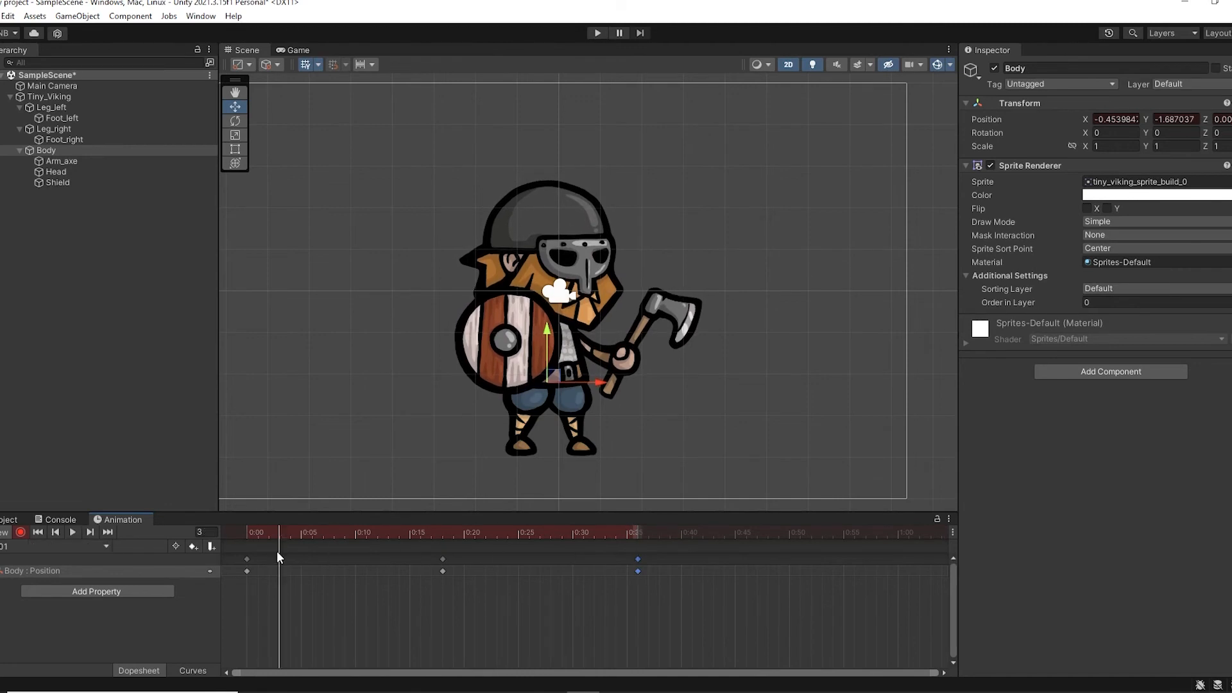
left_click(56, 171)
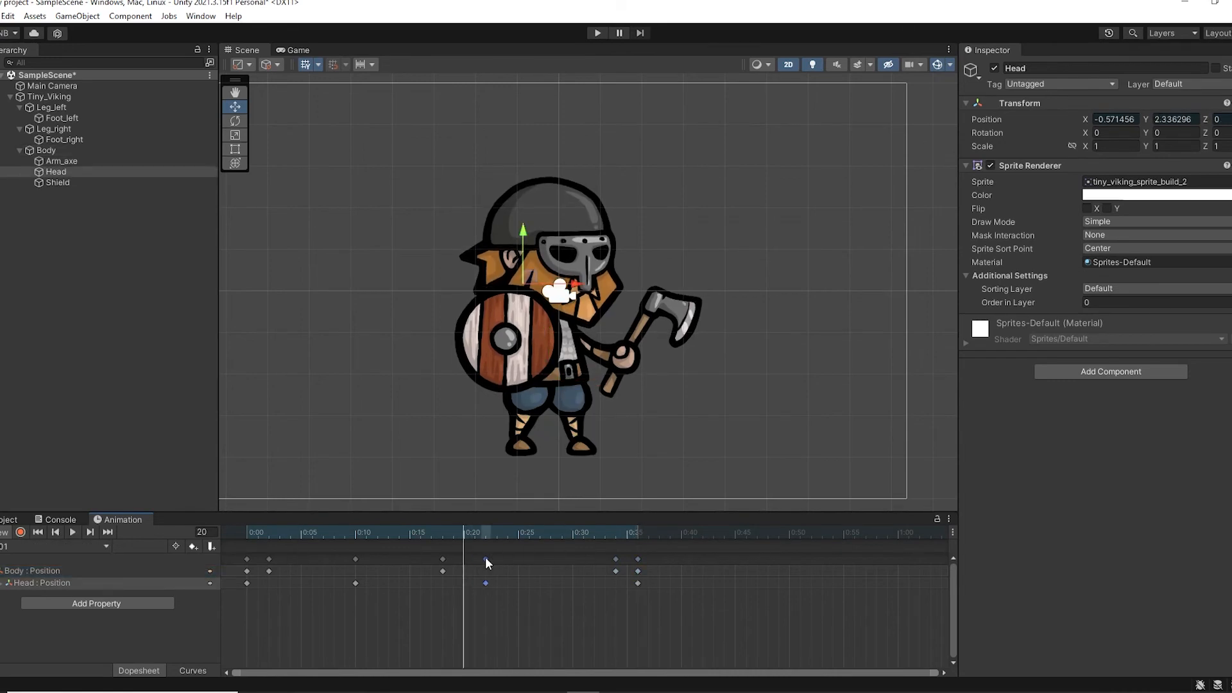
Step: Add Head position and rotation keys and Shield rotation keys, then preview the sway
left_click(56, 182)
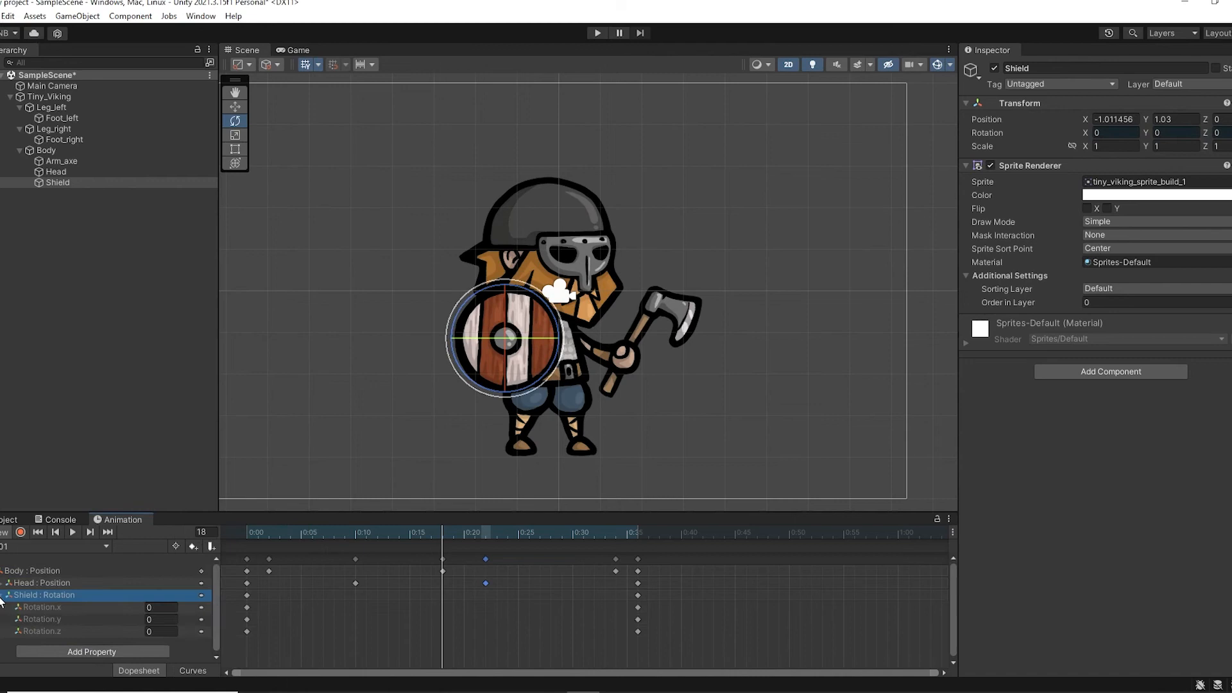
left_click(71, 532)
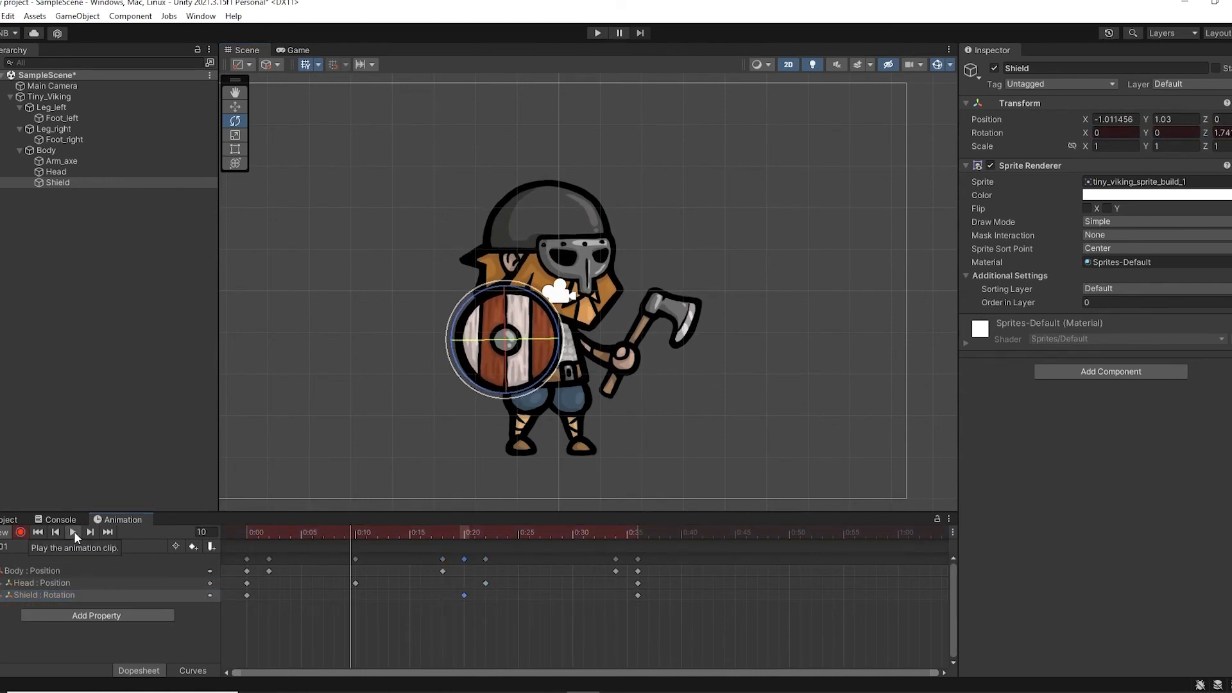
left_click(73, 532)
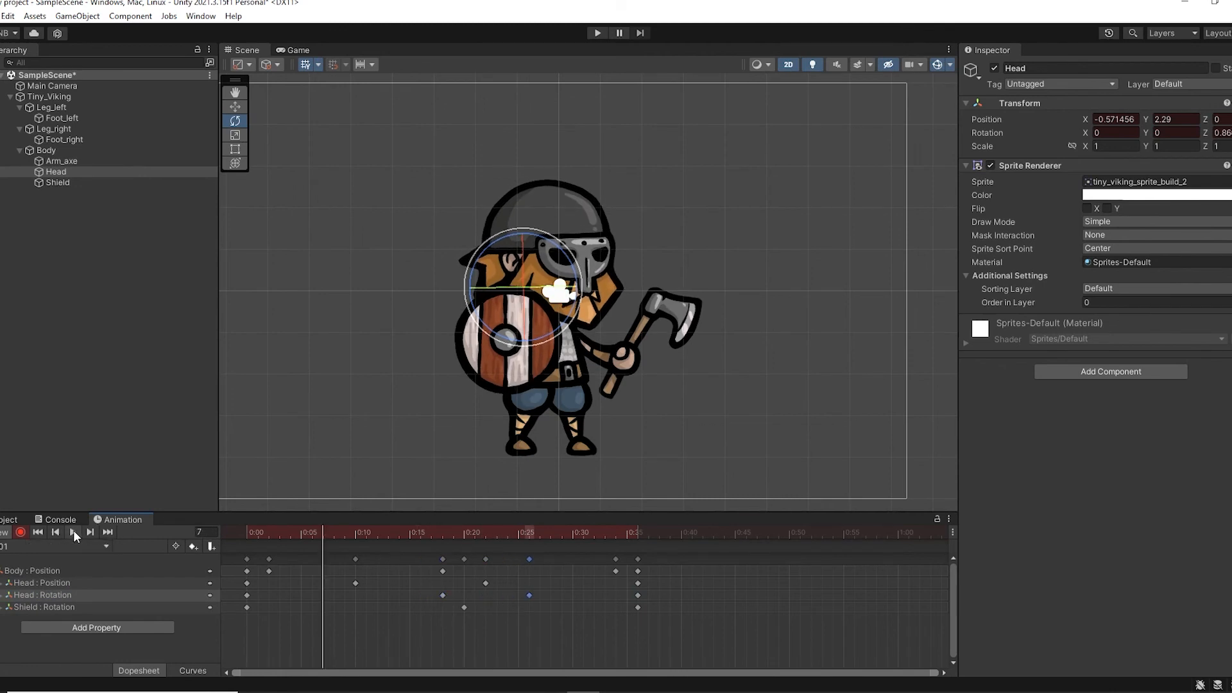
left_click(57, 182)
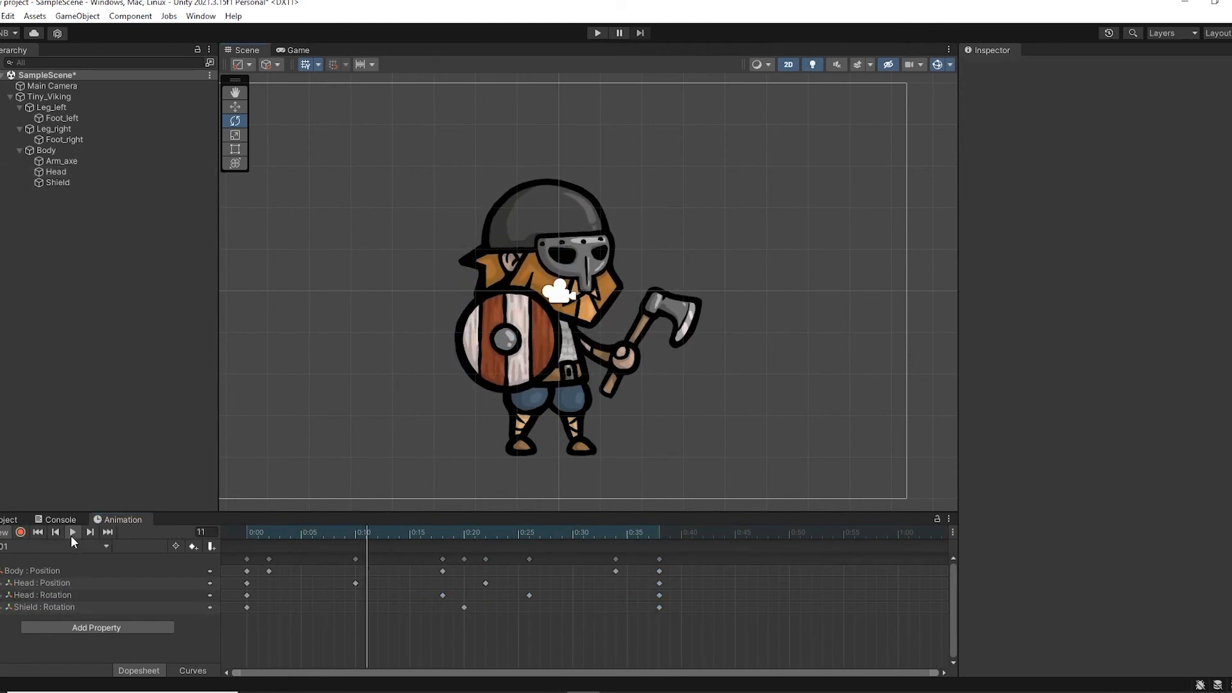
Step: Record Arm_axe rotation keyframes and preview the axe swing in the Game view
left_click(291, 532)
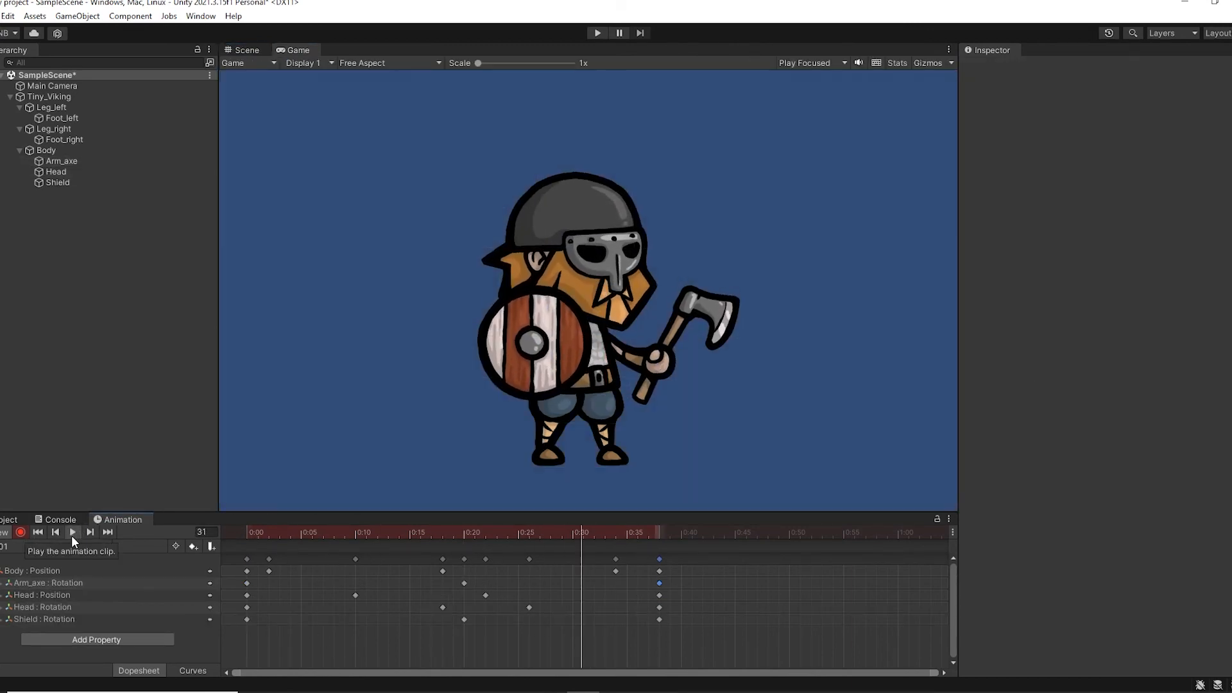
left_click(246, 50)
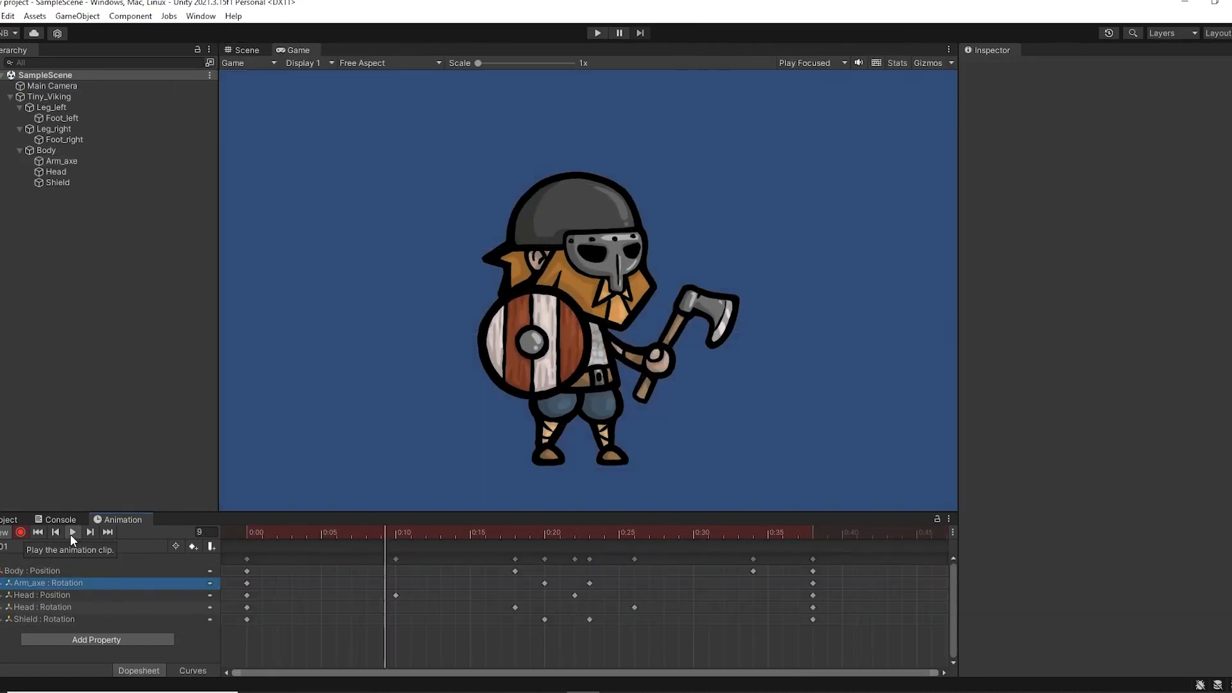
left_click(246, 50)
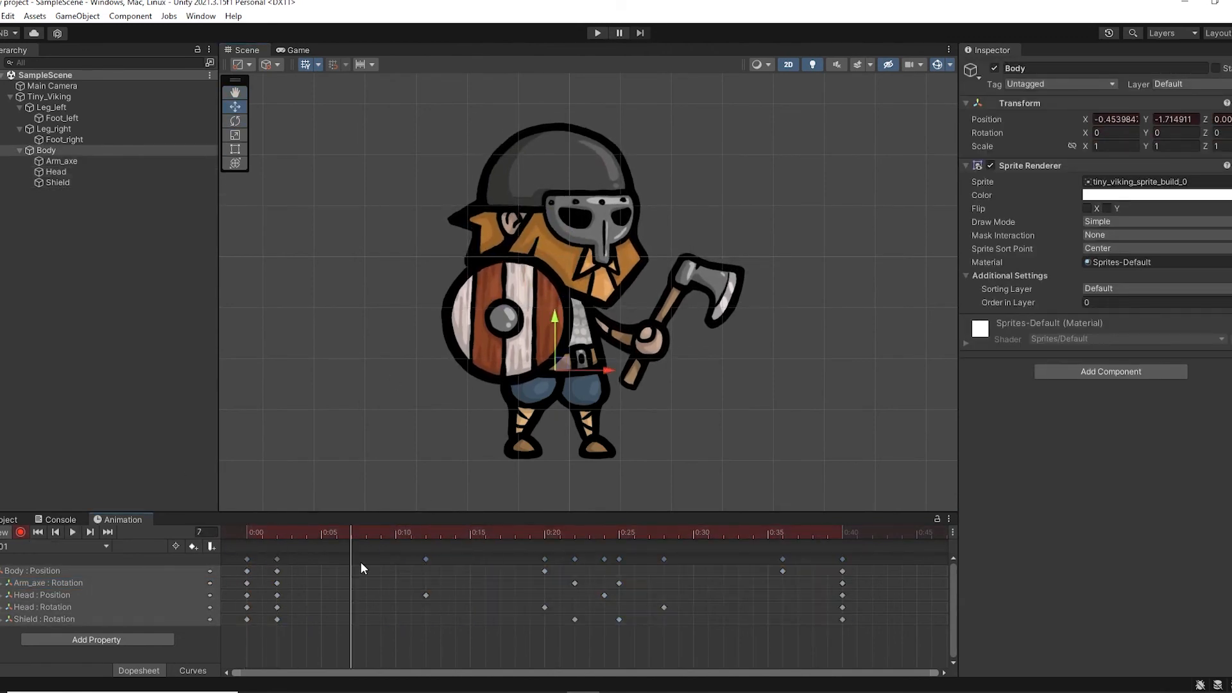
Step: Preview the idle loop and move to the clip's last frame for editing
left_click(71, 532)
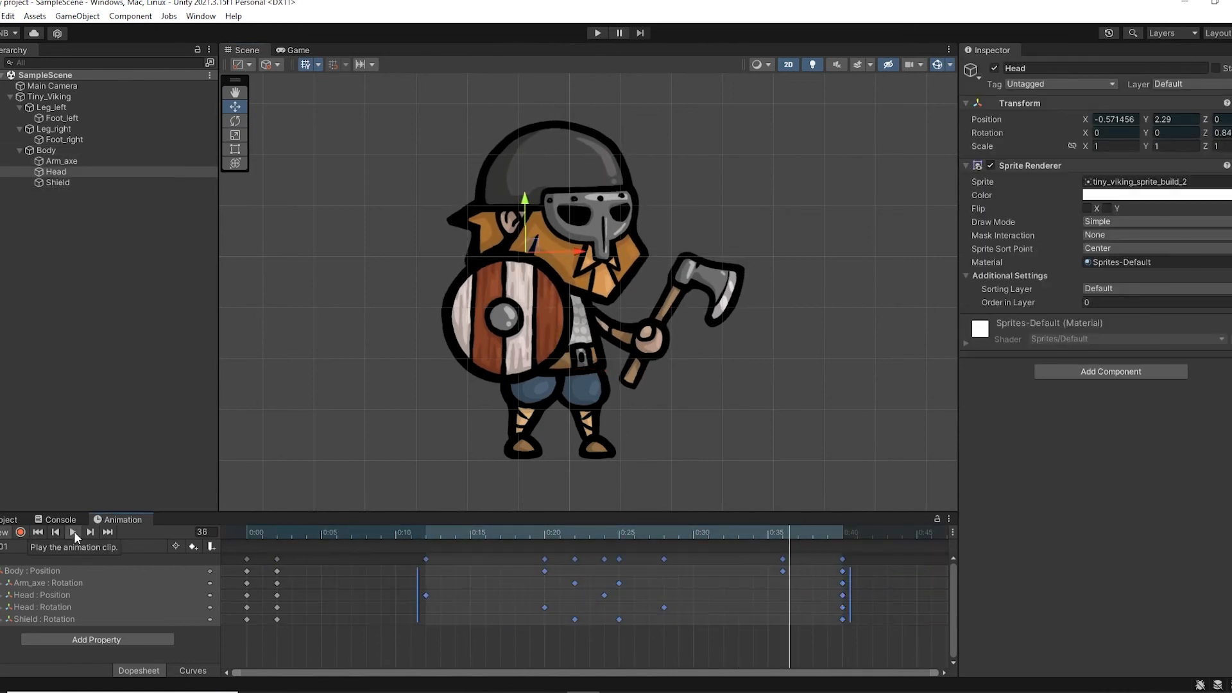
left_click(47, 582)
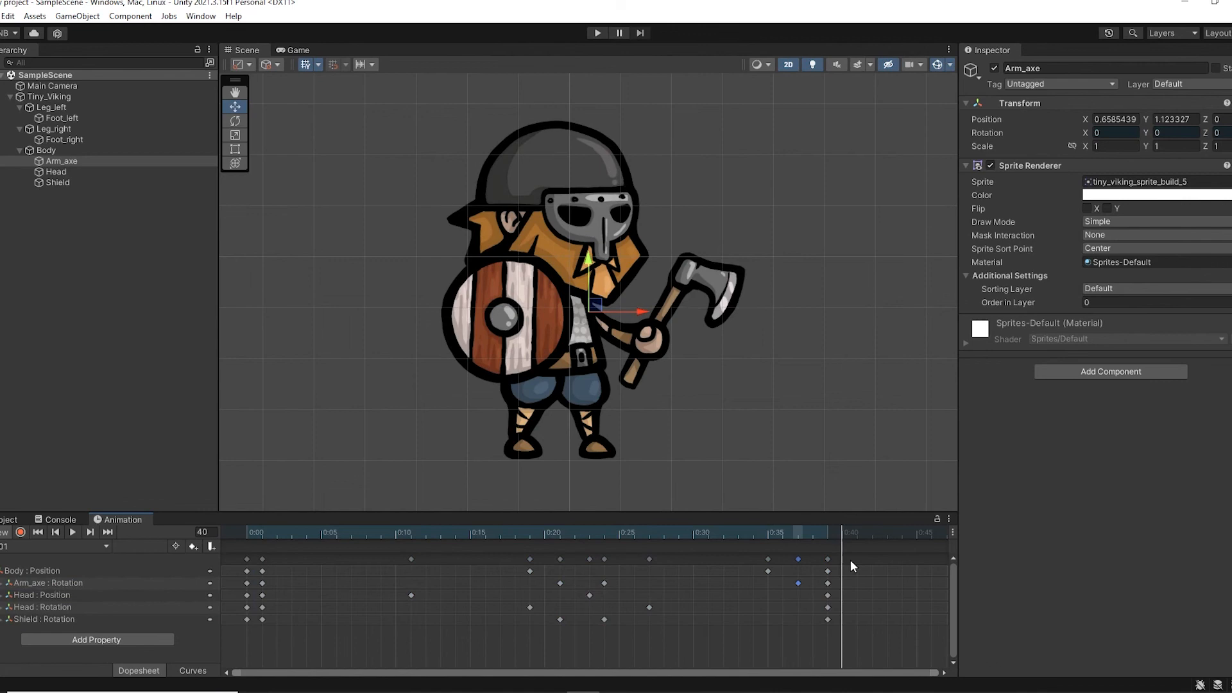
left_click(73, 532)
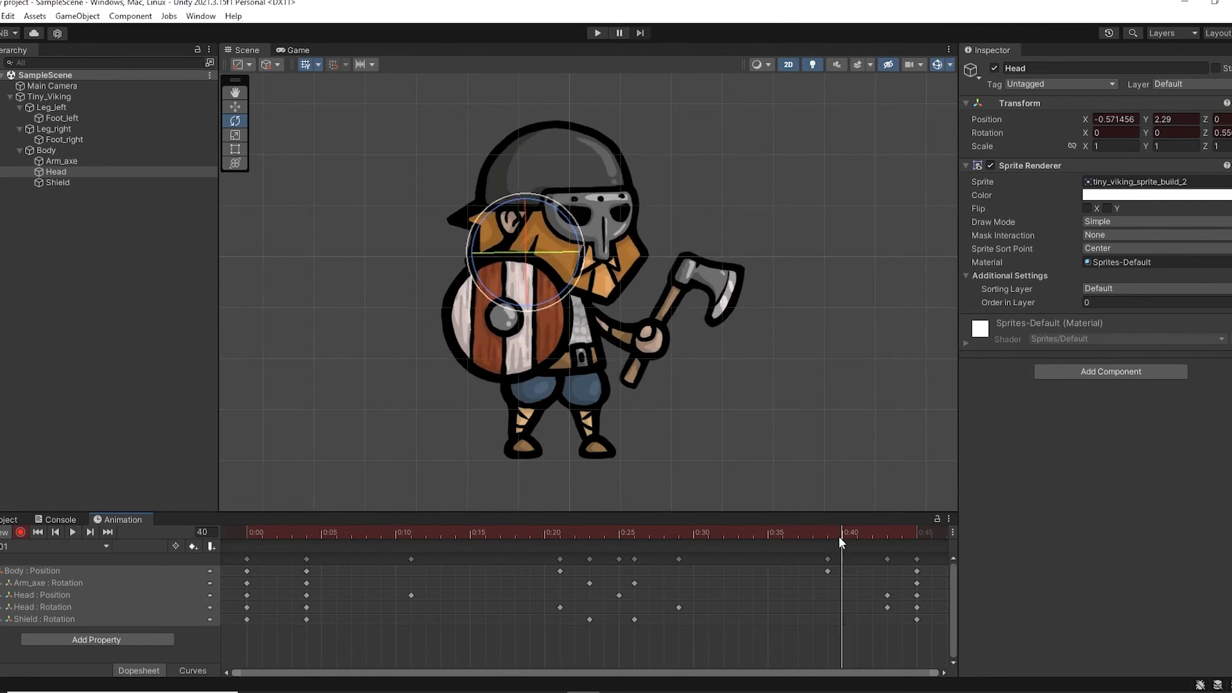
left_click(52, 85)
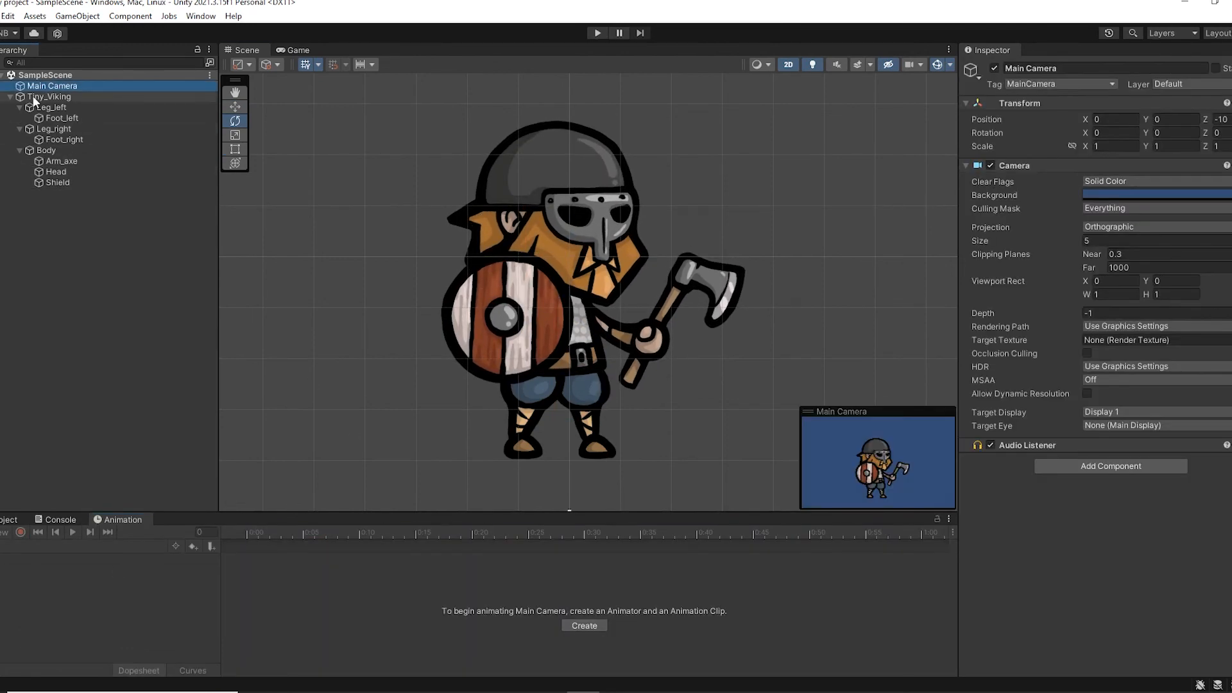
Step: Key Body scale and both legs' position and scale for a breathing stretch
left_click(48, 97)
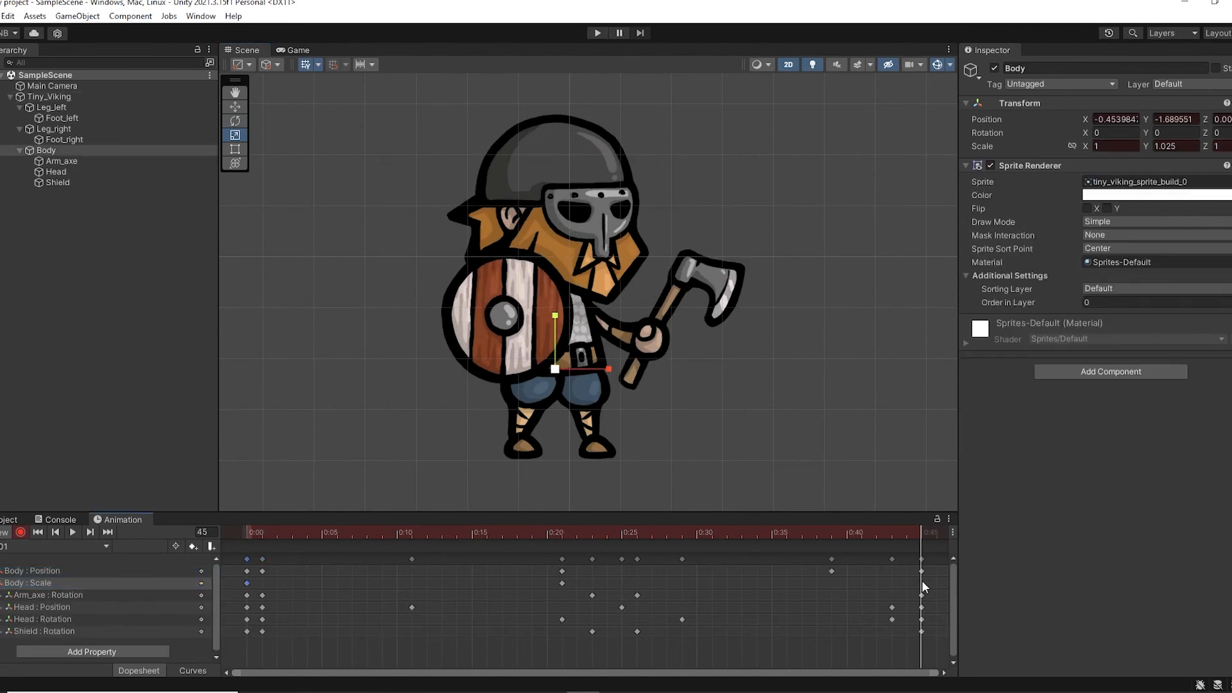
left_click(438, 532)
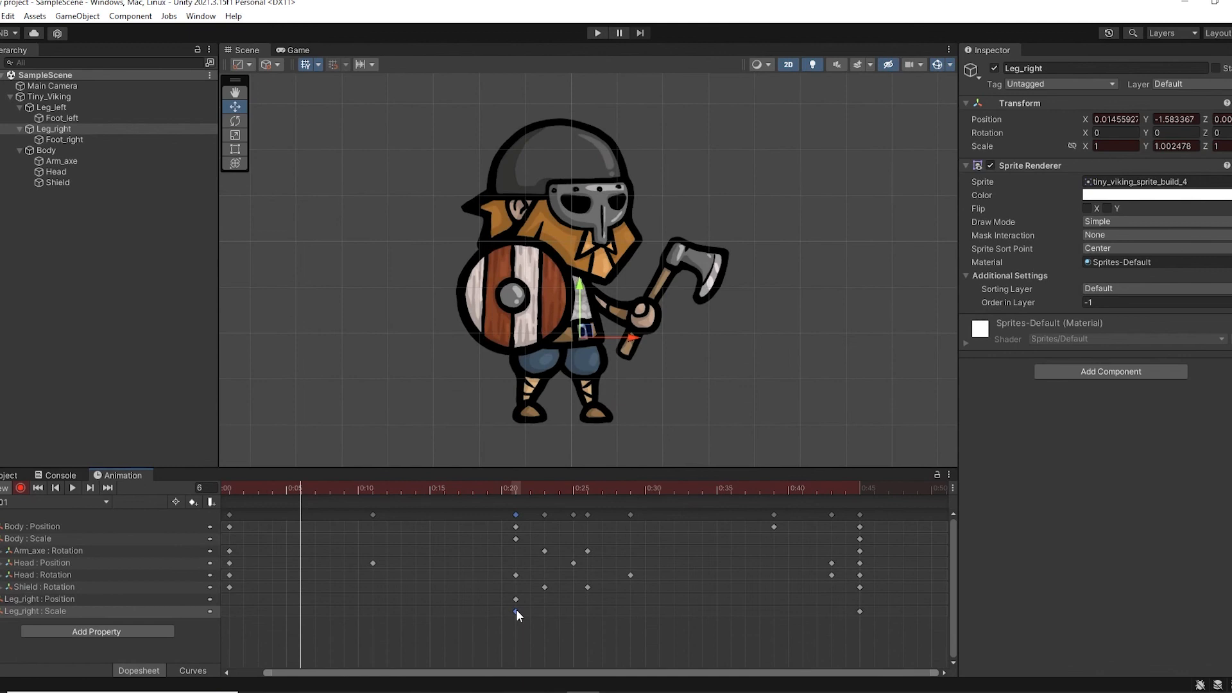
left_click(272, 487)
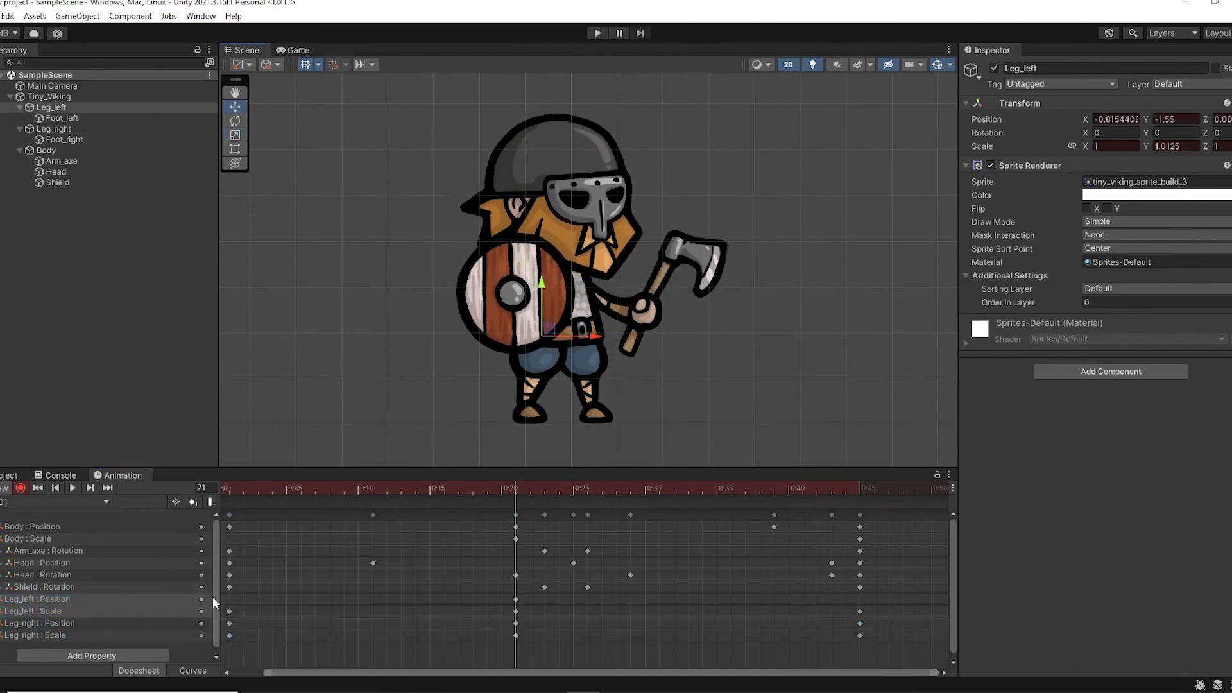
left_click(73, 488)
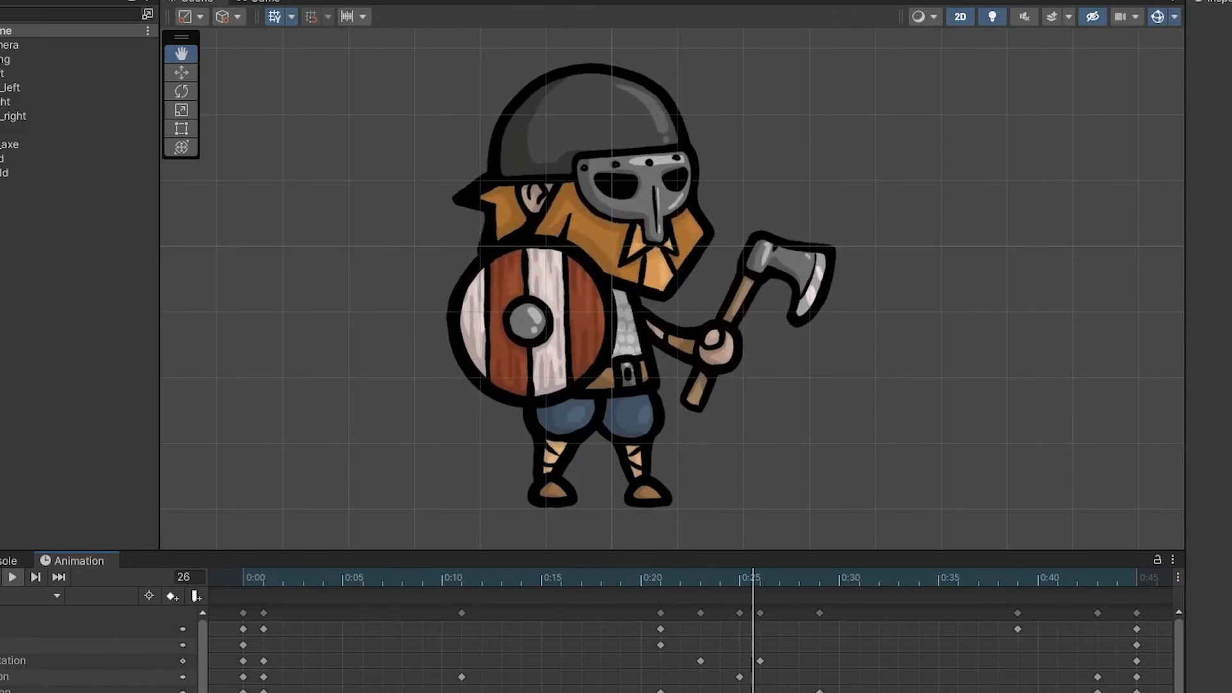
left_click(447, 577)
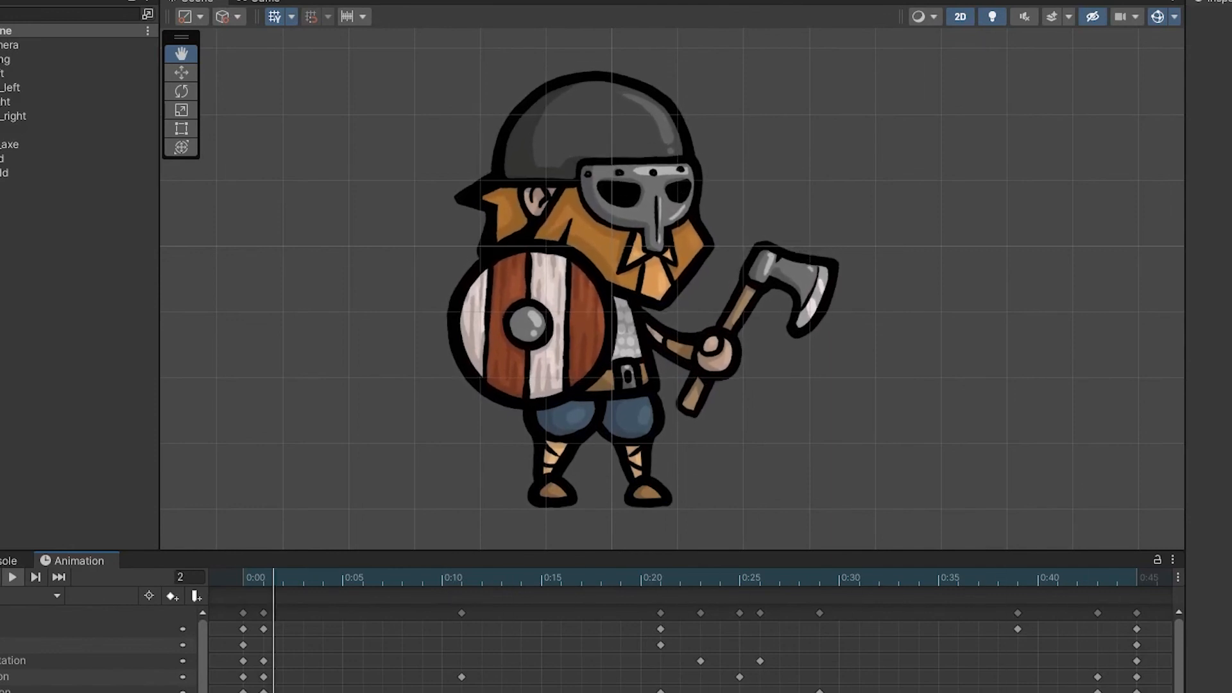
left_click(820, 577)
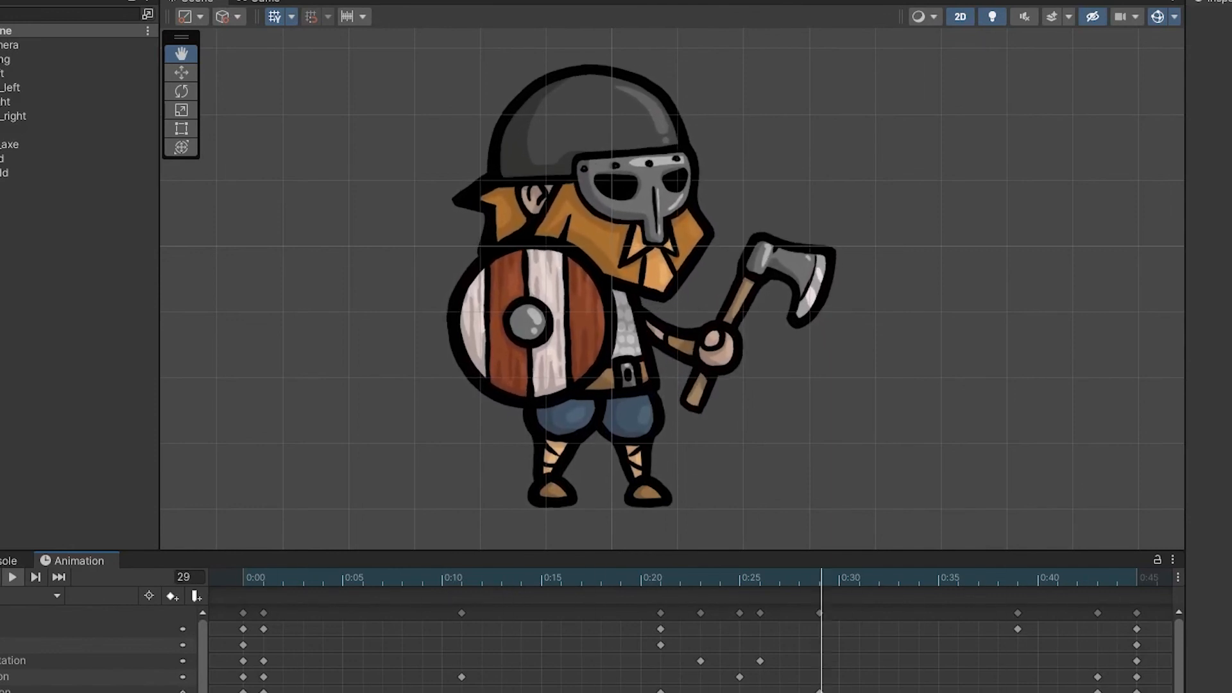